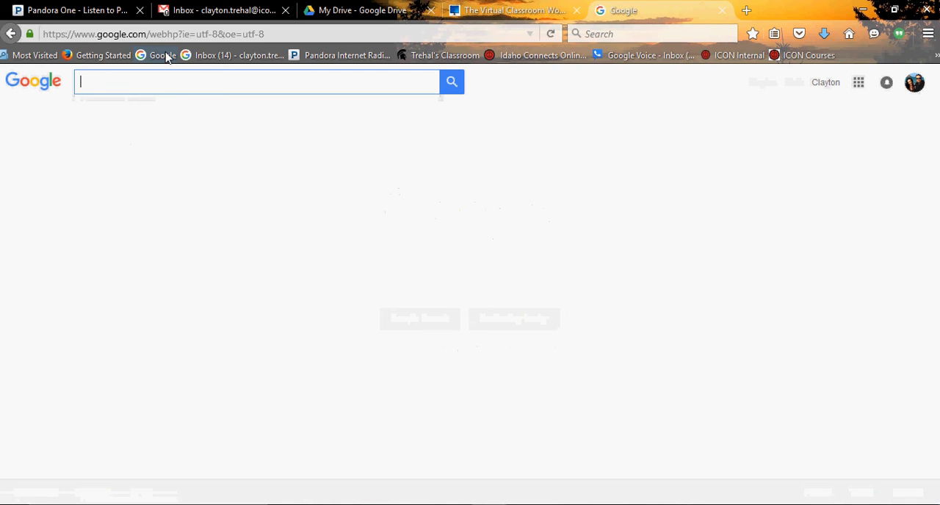
Search Google for 'Google Class' and follow the result to the Classroom teacher overview
{"action": "type", "text": "Google Class"}
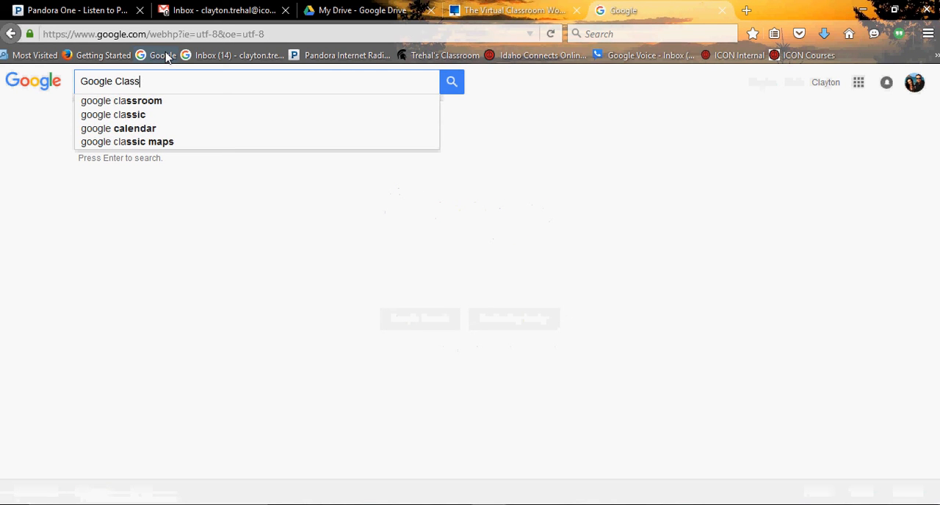
{"action": "left_click", "coordinate": [121, 100]}
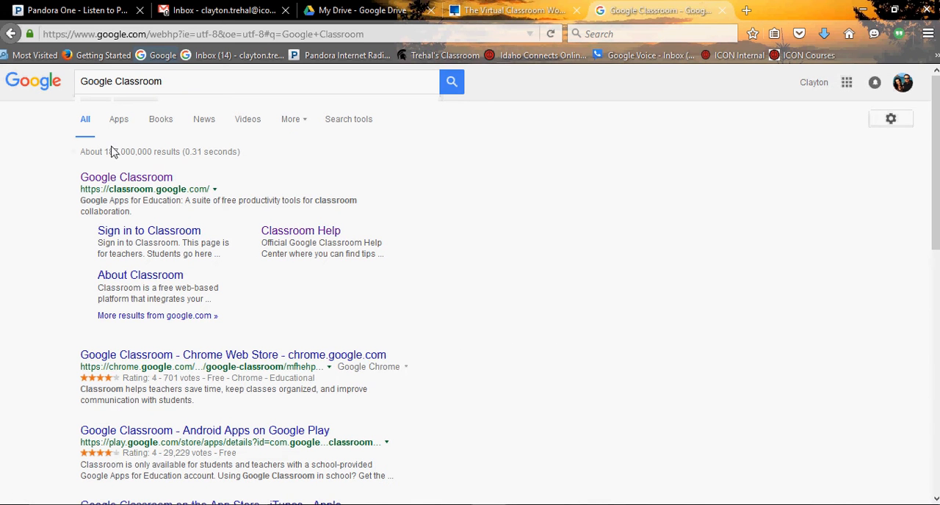
{"action": "left_click", "coordinate": [126, 176]}
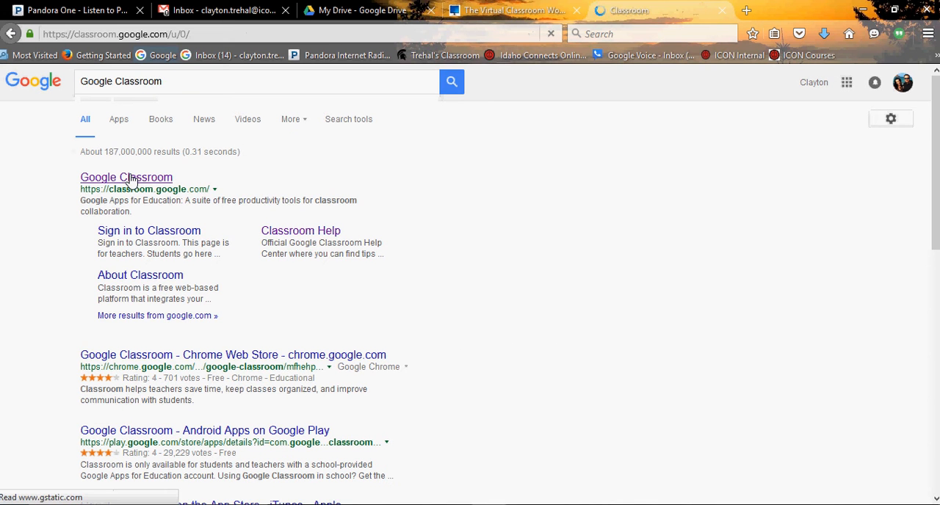
{"action": "left_click", "coordinate": [126, 176]}
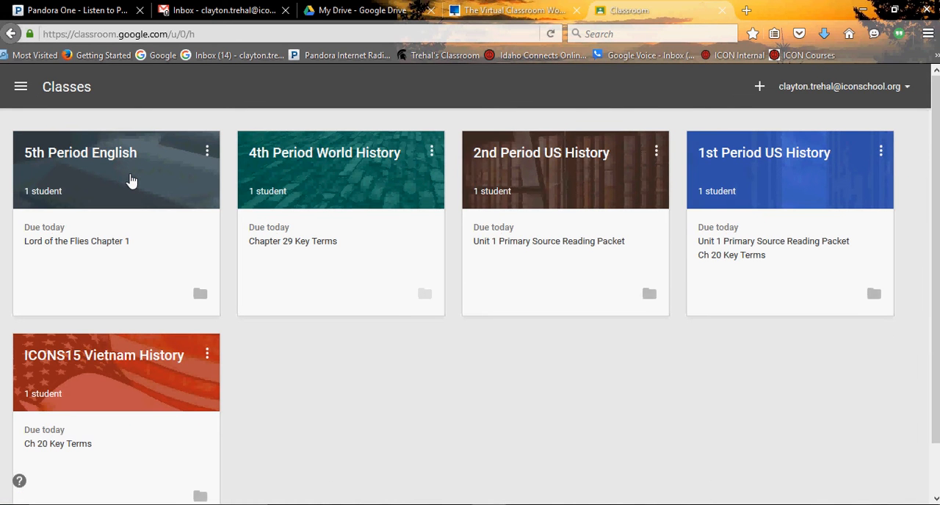
{"action": "mouse_move", "coordinate": [679, 115]}
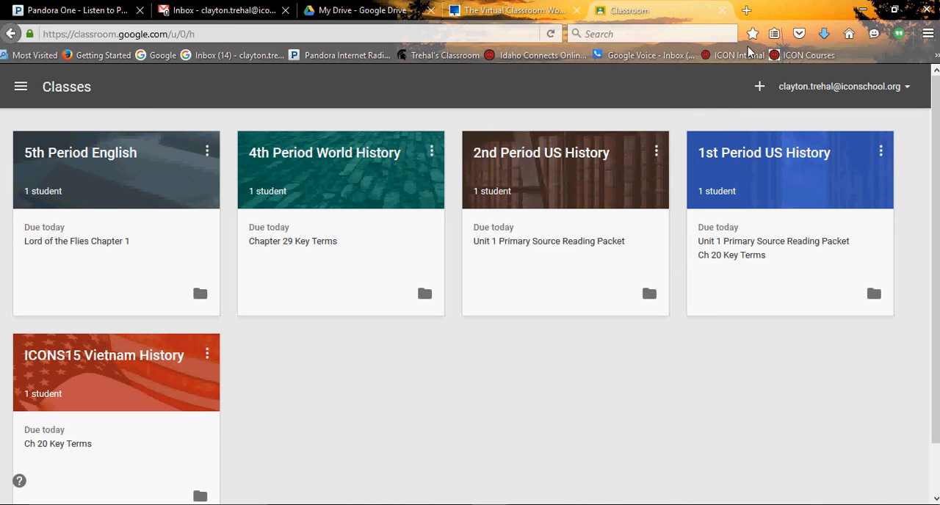
{"action": "left_click", "coordinate": [936, 55]}
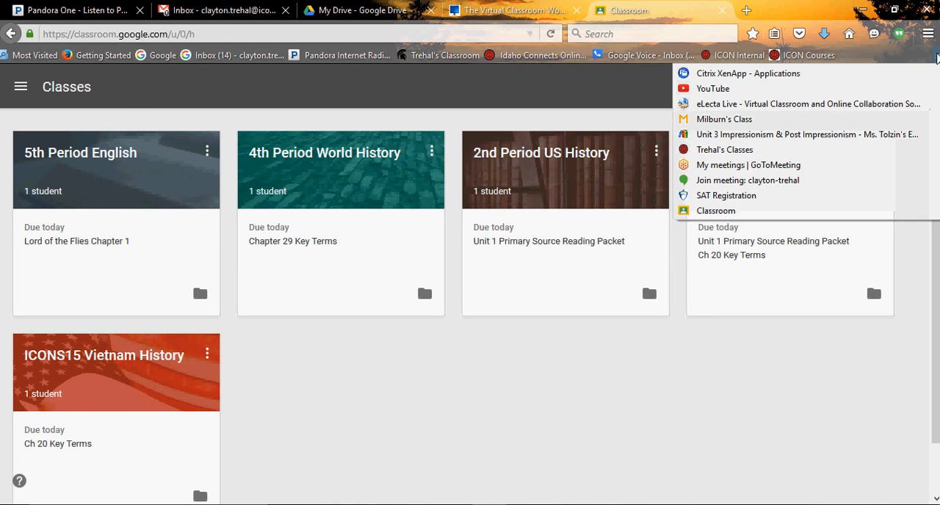
{"action": "mouse_move", "coordinate": [715, 212]}
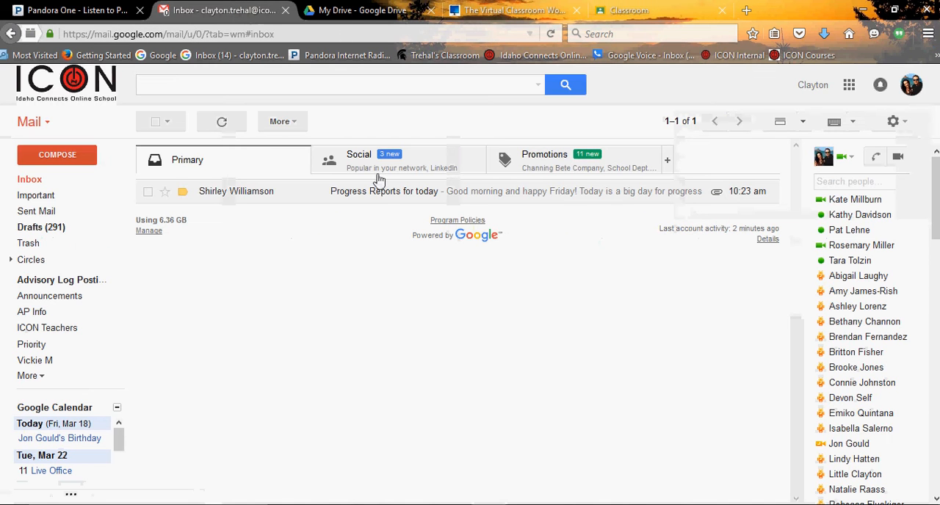
{"action": "mouse_move", "coordinate": [852, 85]}
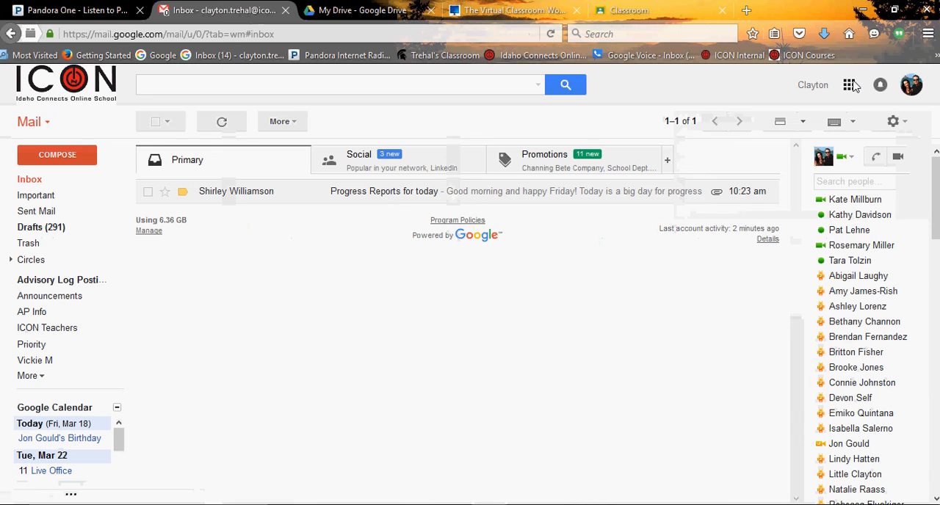
Launch Classroom from Gmail's Google apps grid to reach the classes overview
{"action": "left_click", "coordinate": [849, 85]}
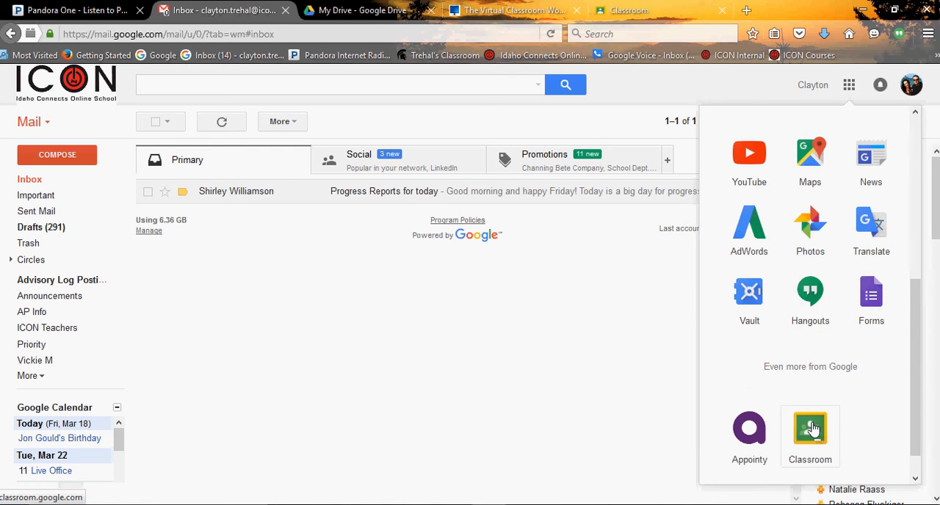
{"action": "left_click", "coordinate": [810, 429]}
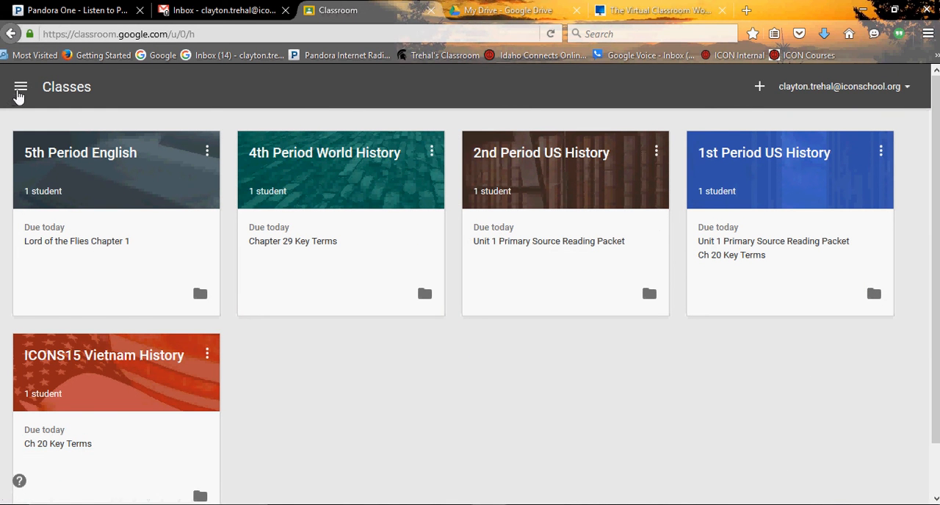
View the assignments calendar, then the Work page listing student work to review
{"action": "left_click", "coordinate": [21, 86]}
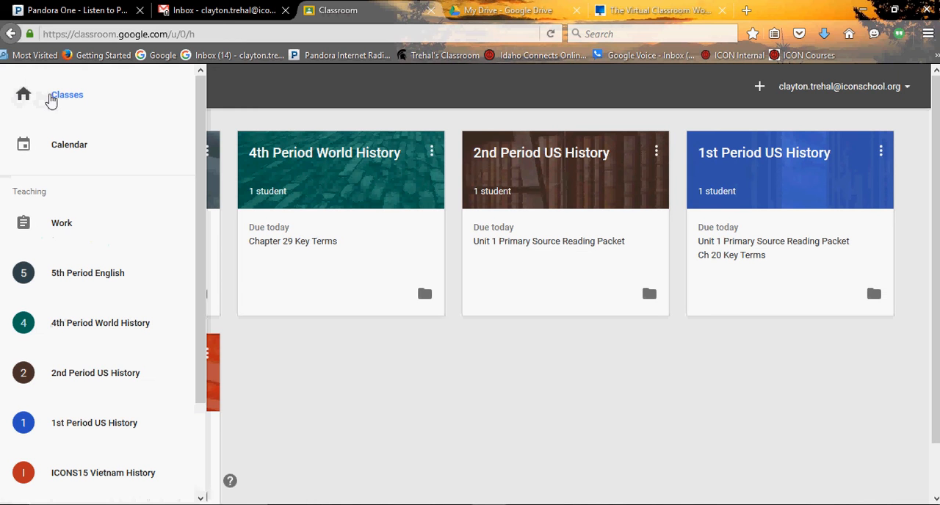
{"action": "mouse_move", "coordinate": [68, 235]}
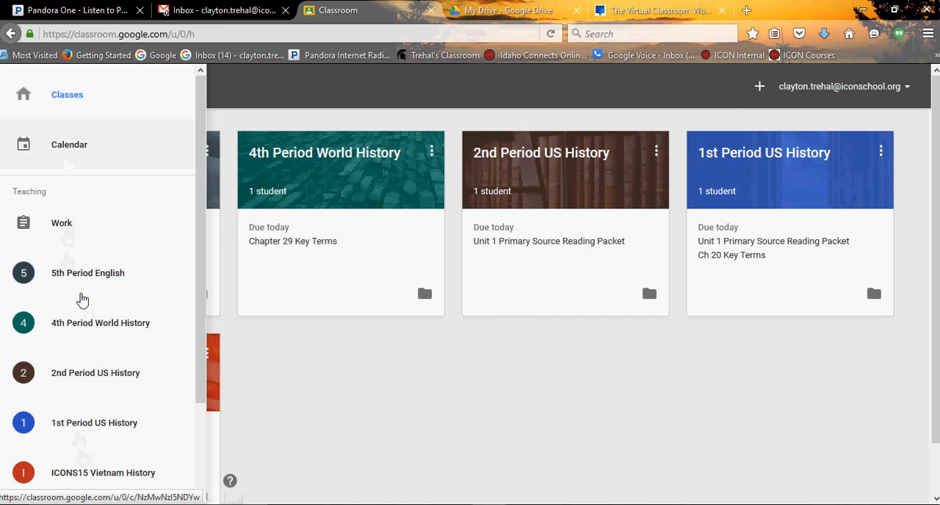
{"action": "mouse_move", "coordinate": [62, 154]}
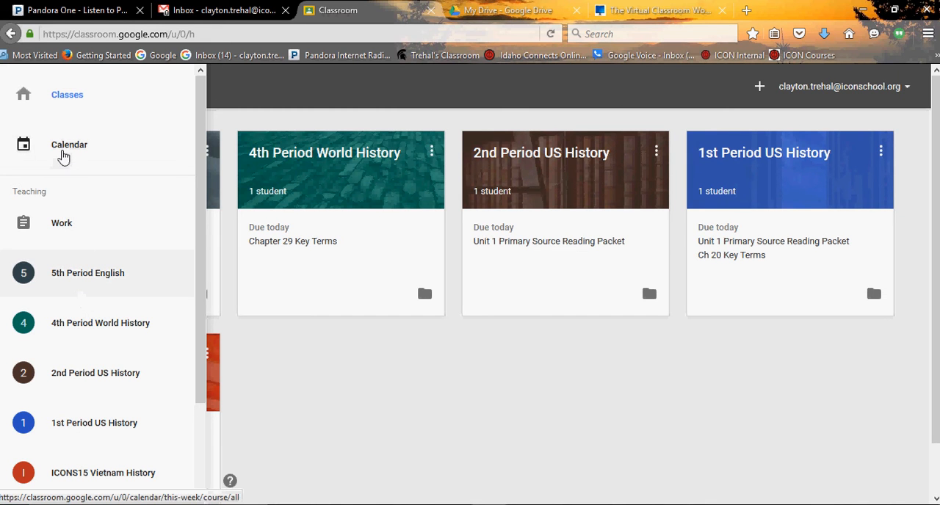
{"action": "left_click", "coordinate": [69, 144]}
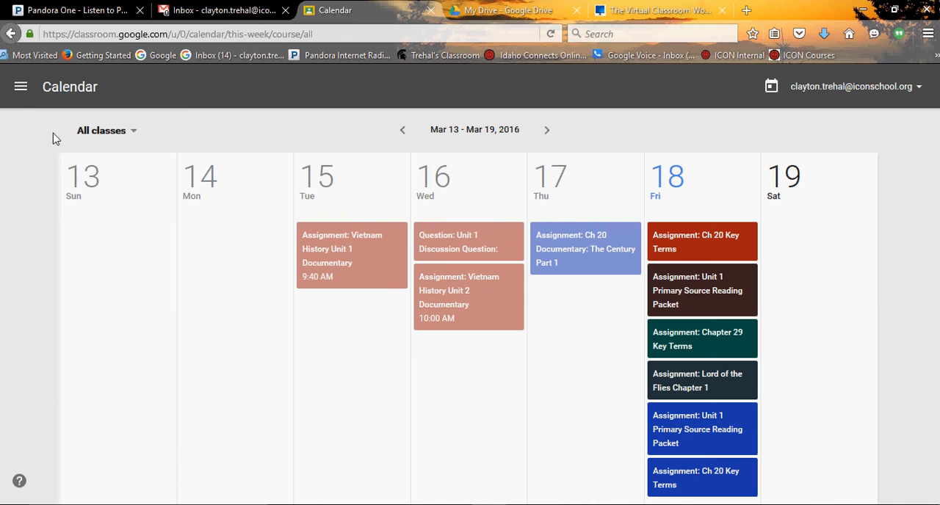
{"action": "left_click", "coordinate": [21, 86]}
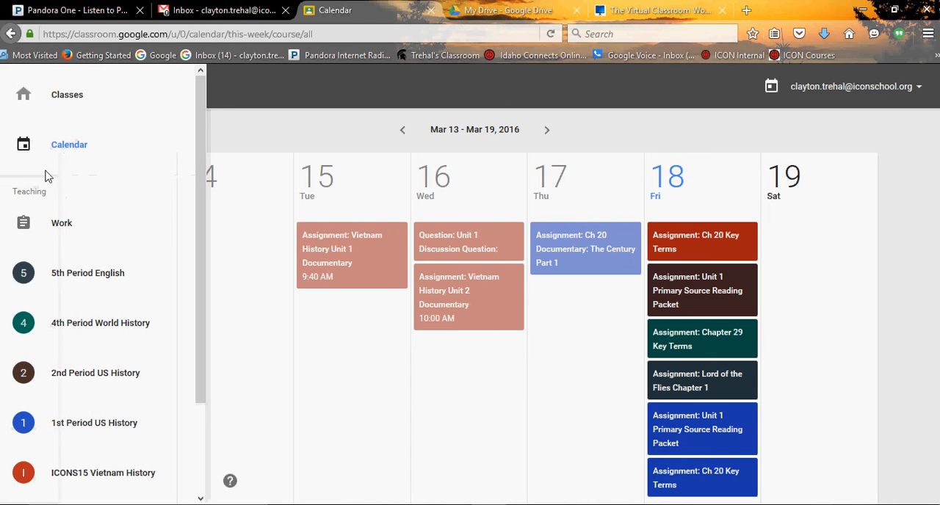
{"action": "left_click", "coordinate": [62, 224]}
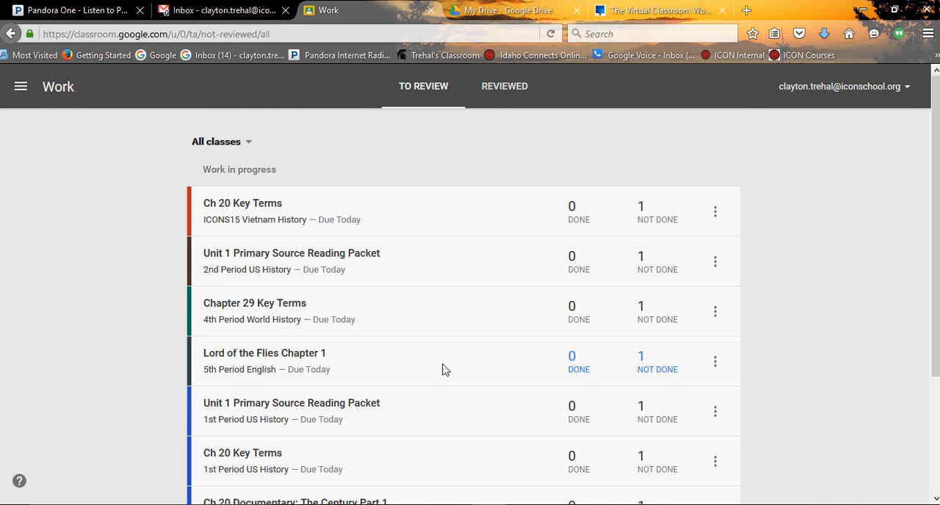
{"action": "mouse_move", "coordinate": [360, 217]}
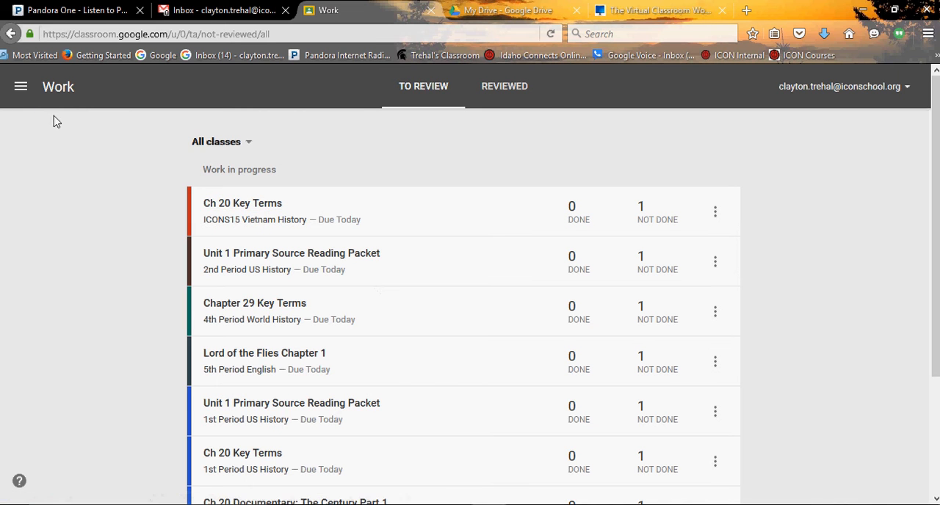
Return via the navigation menu to the Classes overview showing all five classes
{"action": "left_click", "coordinate": [20, 85]}
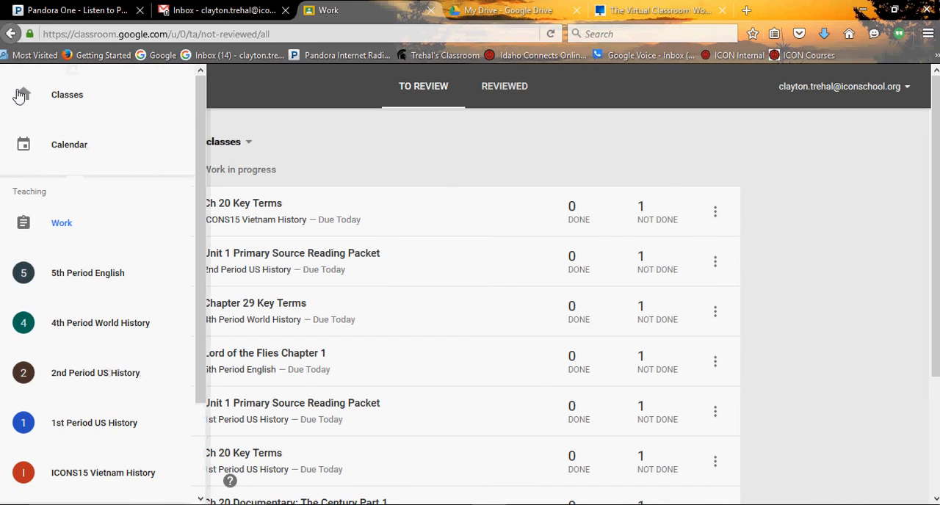
{"action": "left_click", "coordinate": [67, 94]}
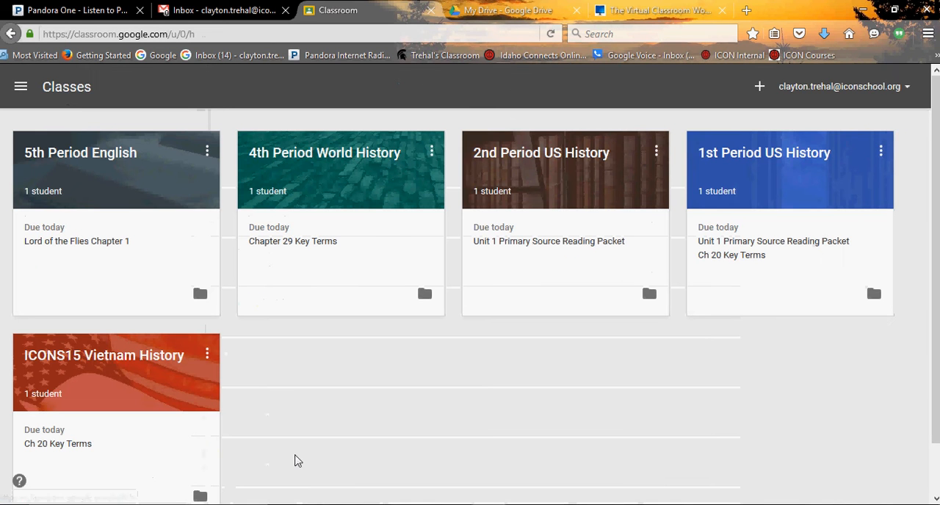
{"action": "mouse_move", "coordinate": [411, 200]}
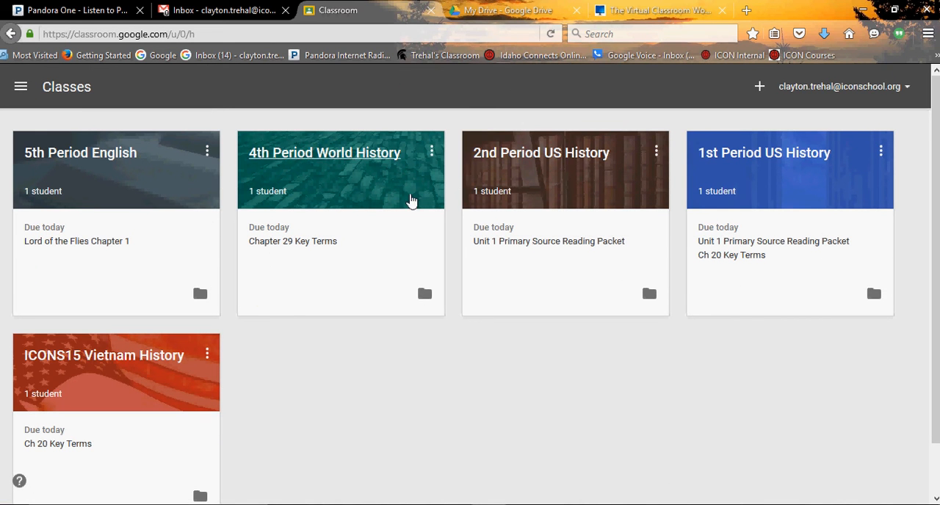
{"action": "mouse_move", "coordinate": [200, 294]}
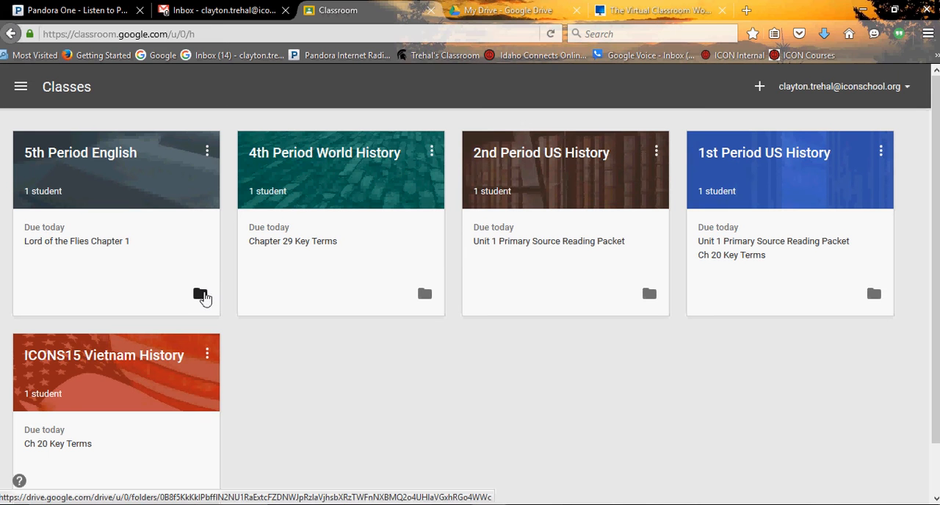
{"action": "mouse_move", "coordinate": [201, 294]}
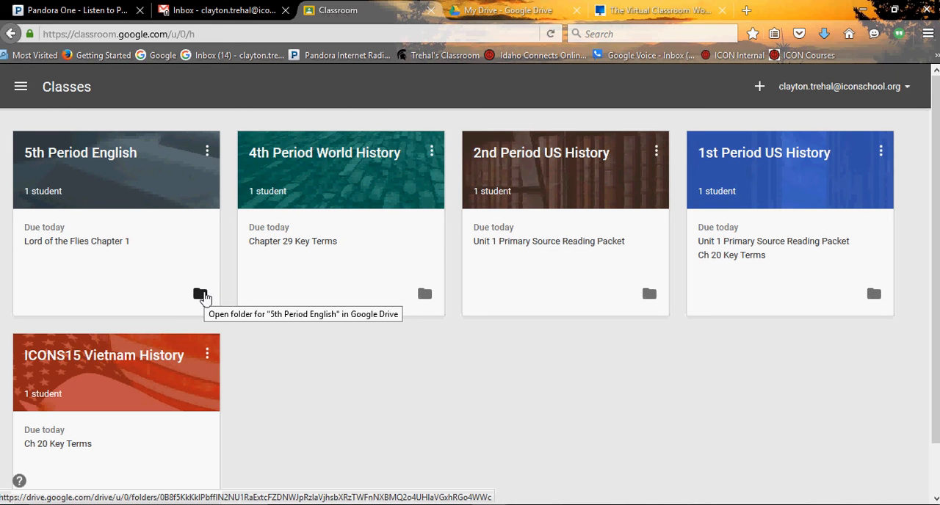
{"action": "mouse_move", "coordinate": [223, 314]}
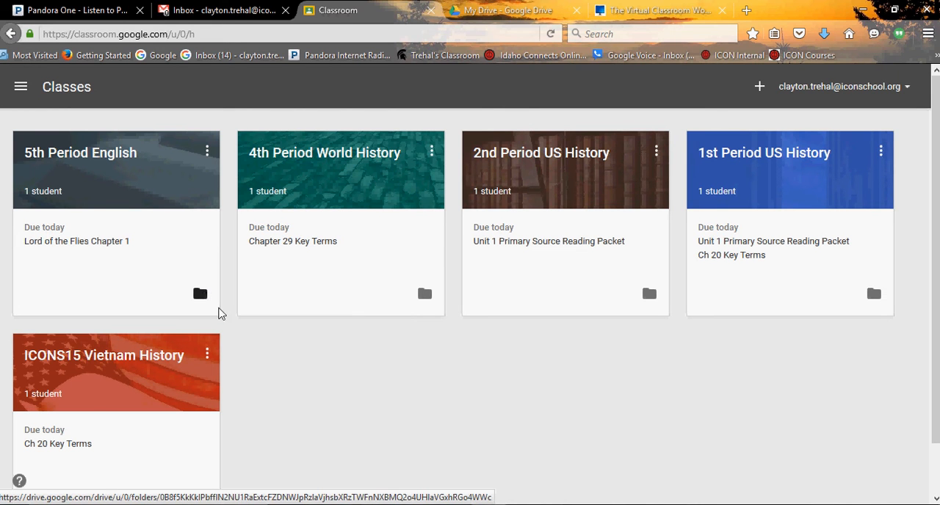
{"action": "mouse_move", "coordinate": [335, 366]}
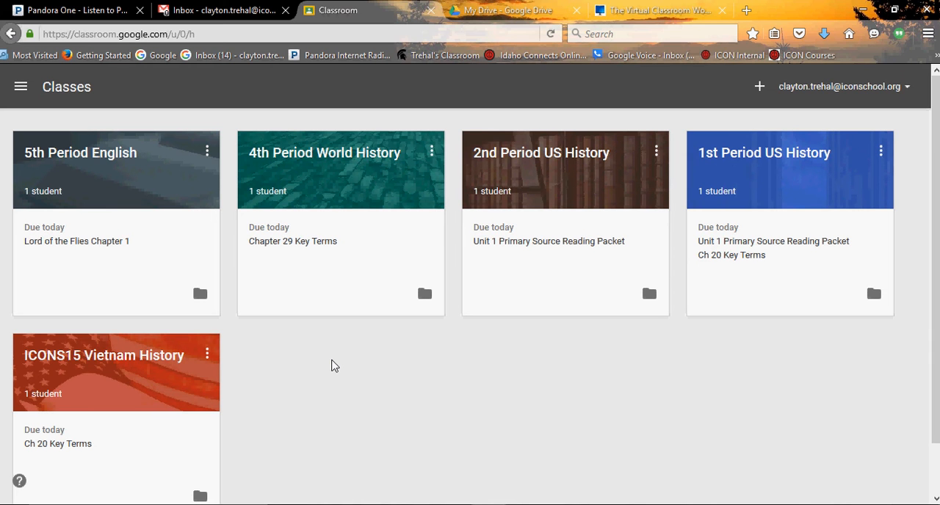
{"action": "mouse_move", "coordinate": [741, 109]}
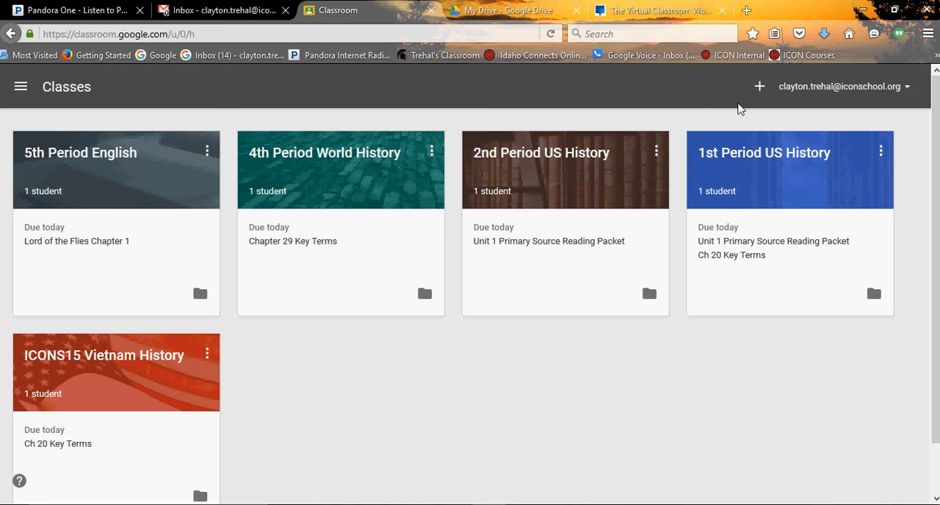
Create a new class named '7th Period Underwater Basketweaving'
{"action": "left_click", "coordinate": [758, 86]}
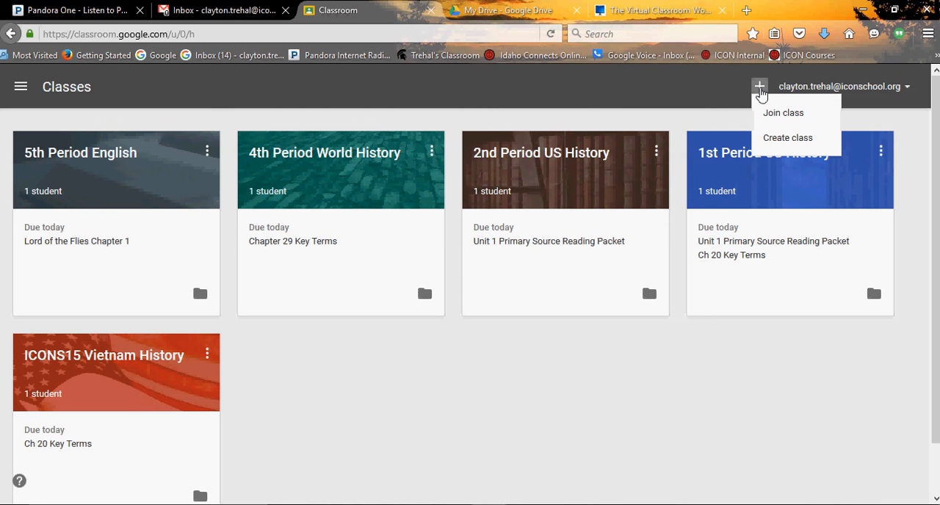
{"action": "left_click", "coordinate": [788, 138]}
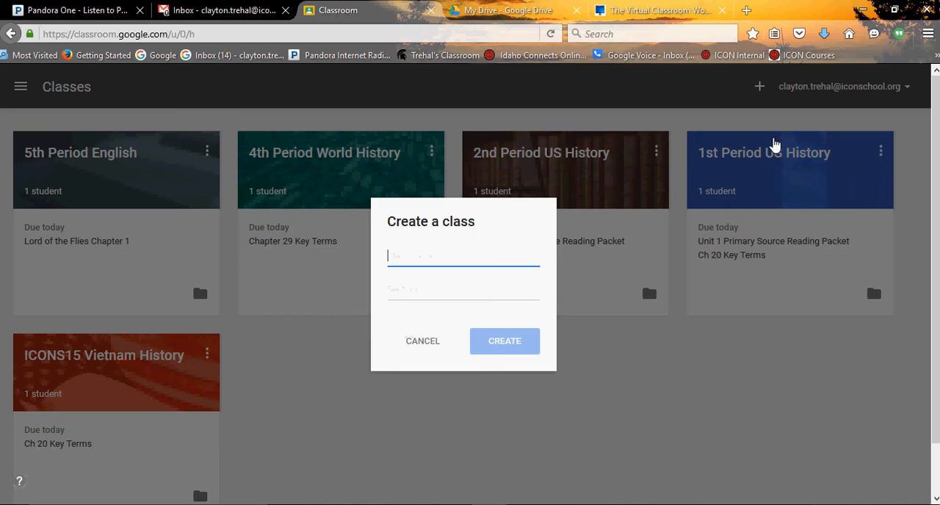
{"action": "type", "text": "7th"}
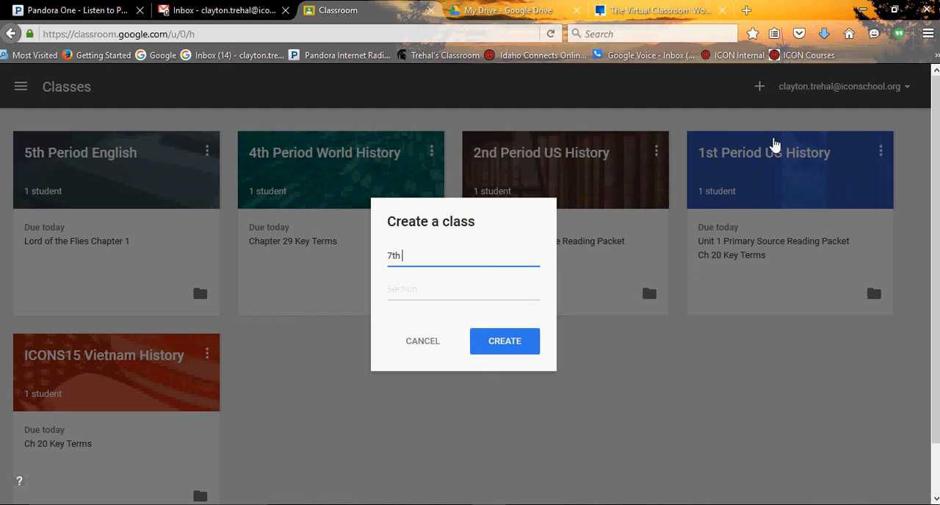
{"action": "type", "text": "Period Under"}
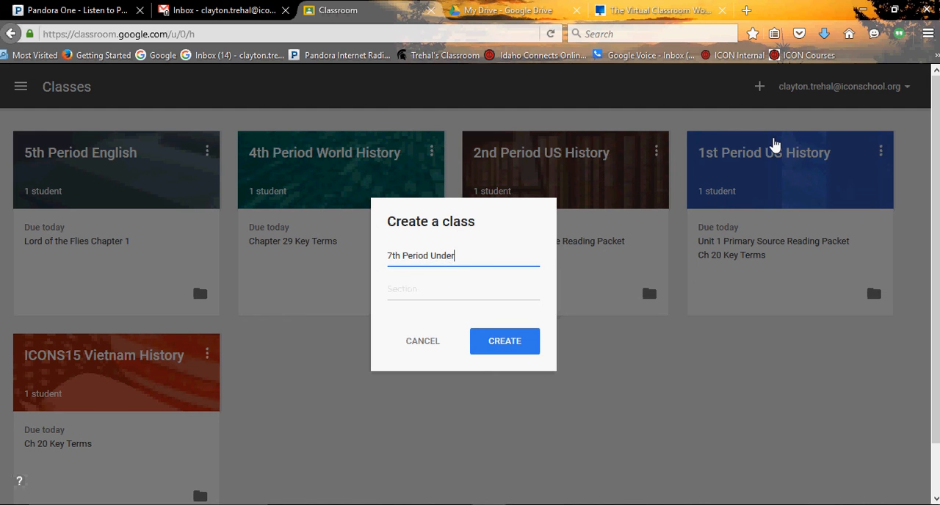
{"action": "type", "text": "water Baske"}
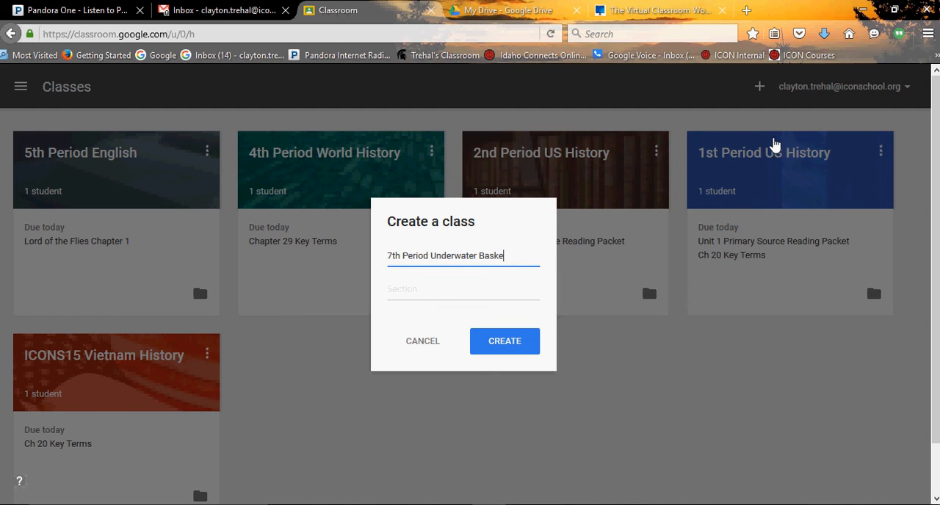
{"action": "type", "text": "tweaving"}
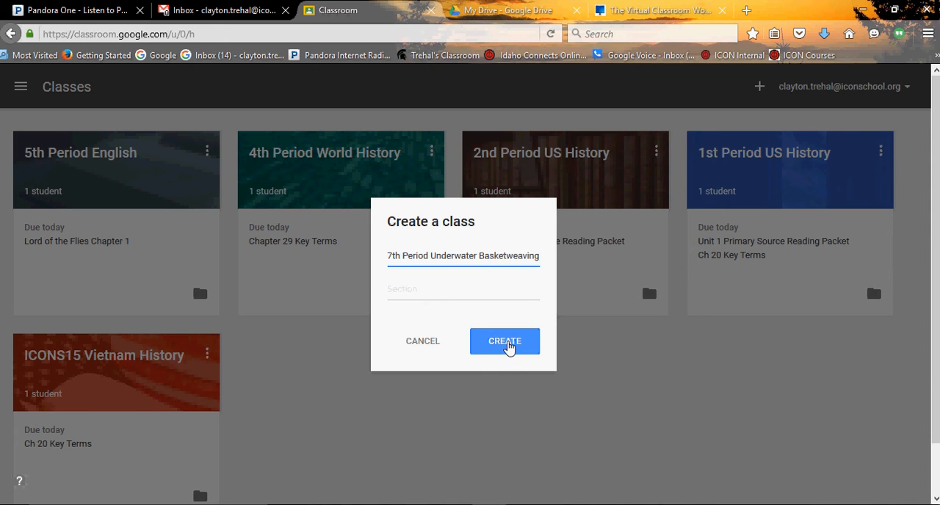
{"action": "left_click", "coordinate": [505, 341]}
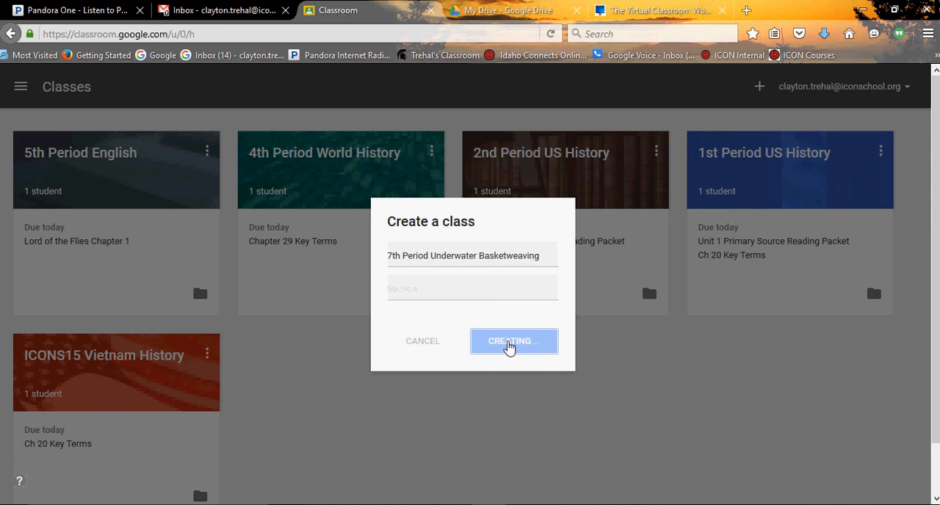
{"action": "left_click", "coordinate": [514, 341]}
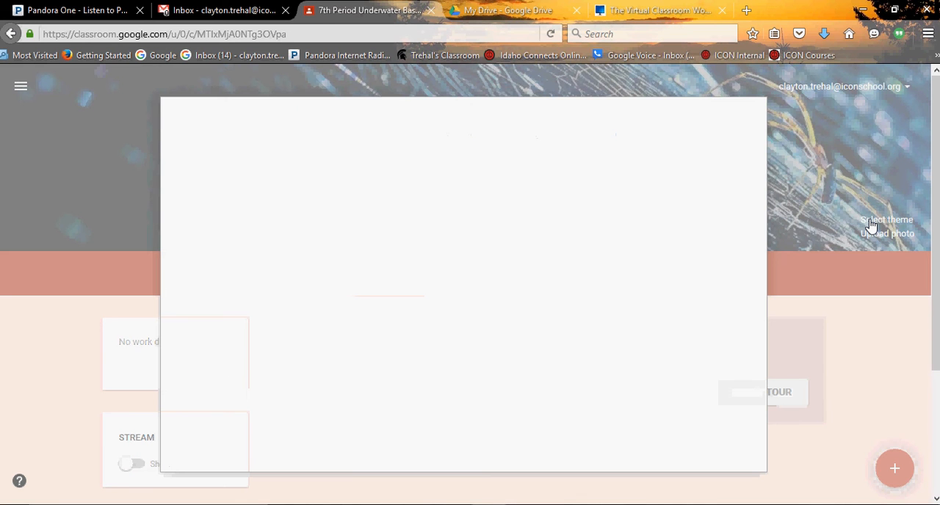
Browse the theme gallery and apply the purple water-droplet photo as the class theme
{"action": "left_click", "coordinate": [887, 220]}
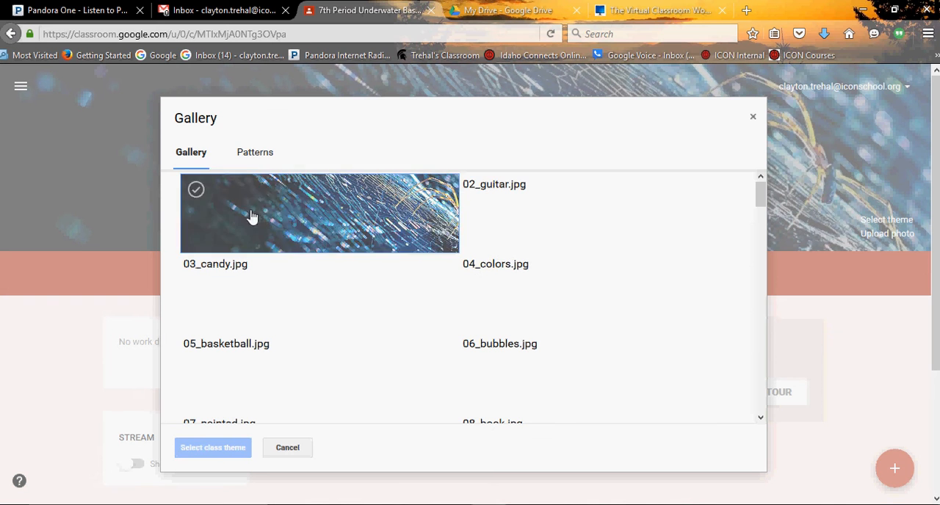
{"action": "left_click", "coordinate": [254, 153]}
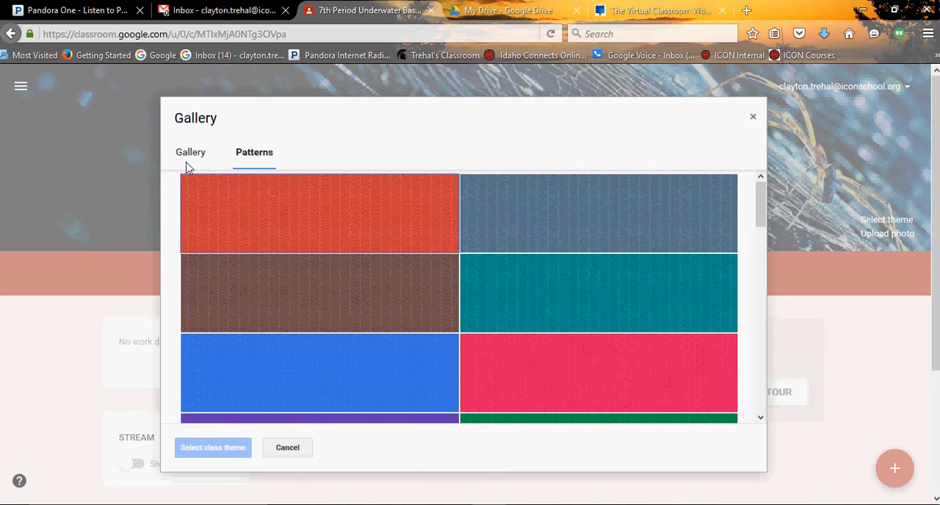
{"action": "left_click", "coordinate": [191, 153]}
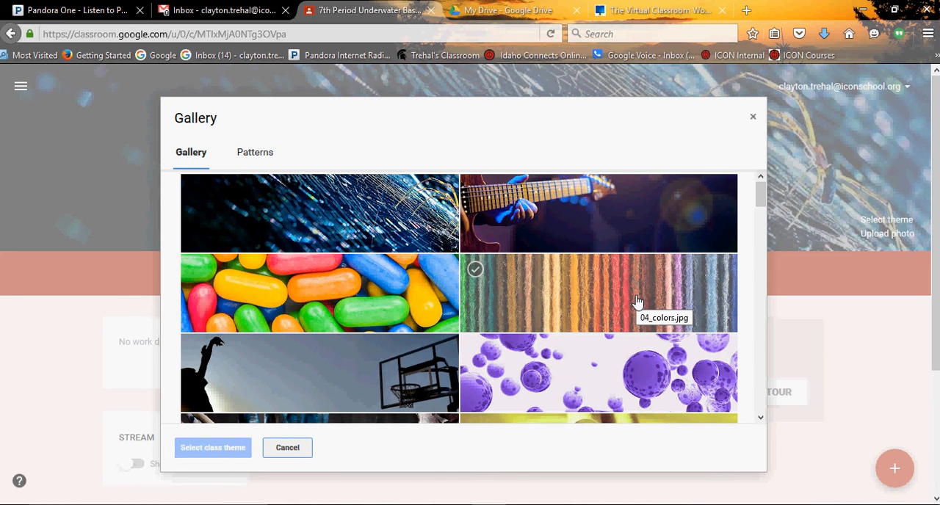
{"action": "scroll", "scroll_direction": "down", "scroll_amount": 3}
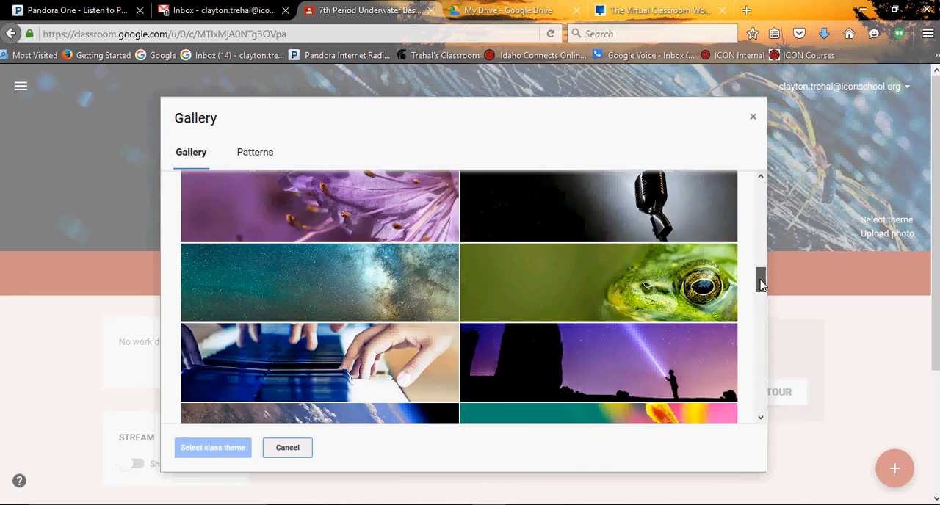
{"action": "scroll", "scroll_direction": "down", "scroll_amount": 3}
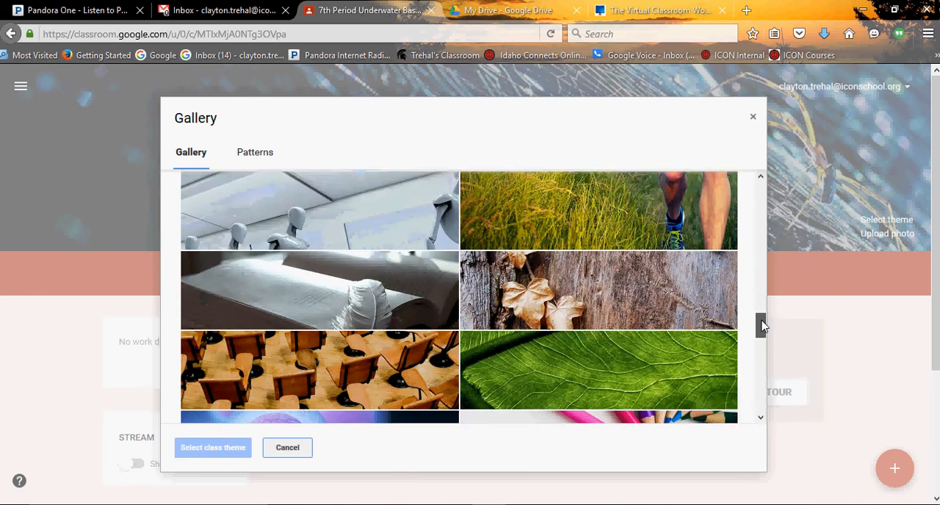
{"action": "scroll", "scroll_direction": "down", "scroll_amount": 3}
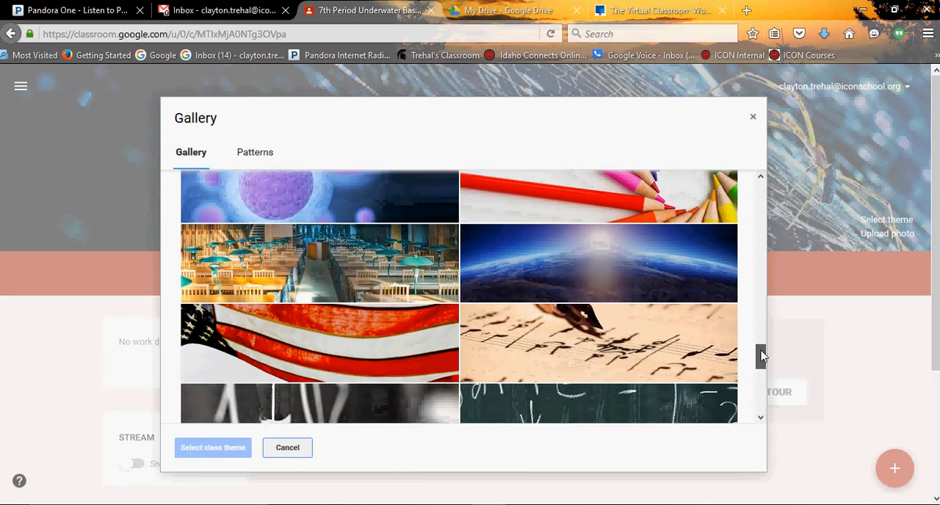
{"action": "scroll", "scroll_direction": "down", "scroll_amount": 3}
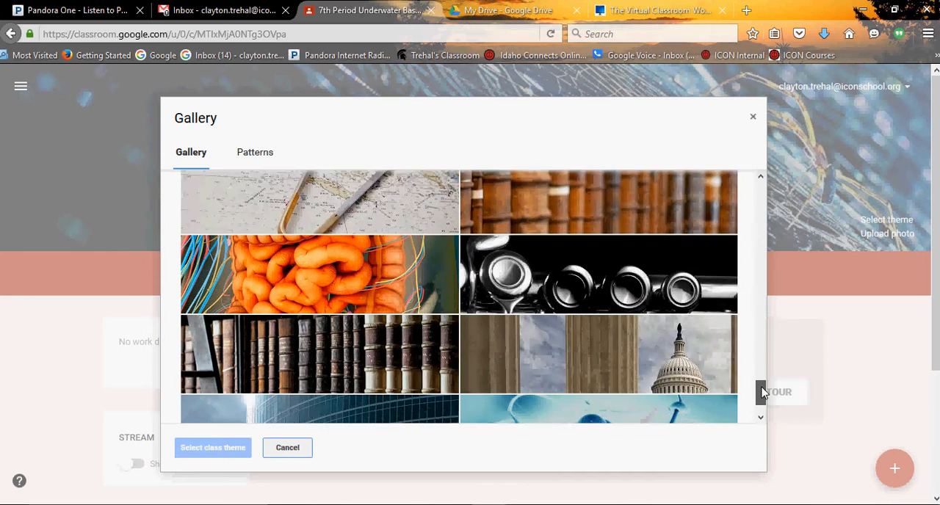
{"action": "scroll", "scroll_direction": "down", "scroll_amount": 3}
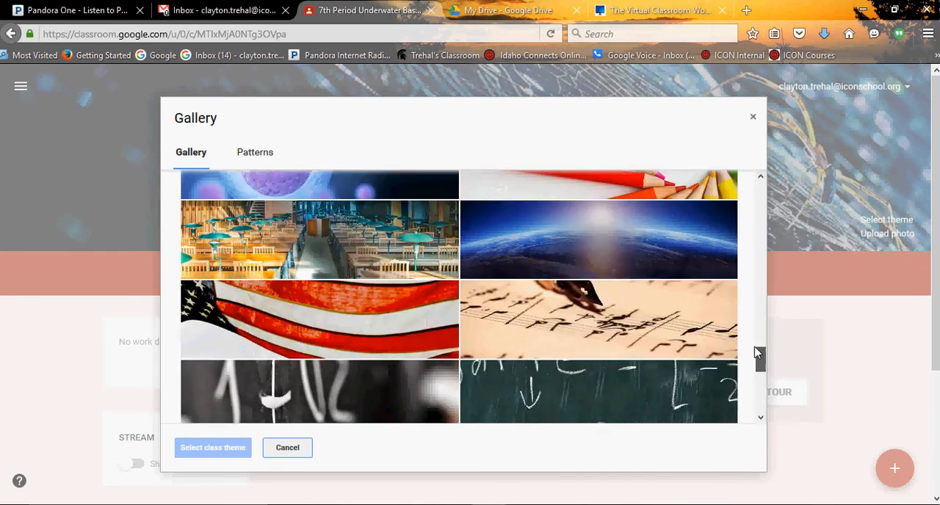
{"action": "scroll", "scroll_direction": "down", "scroll_amount": 3}
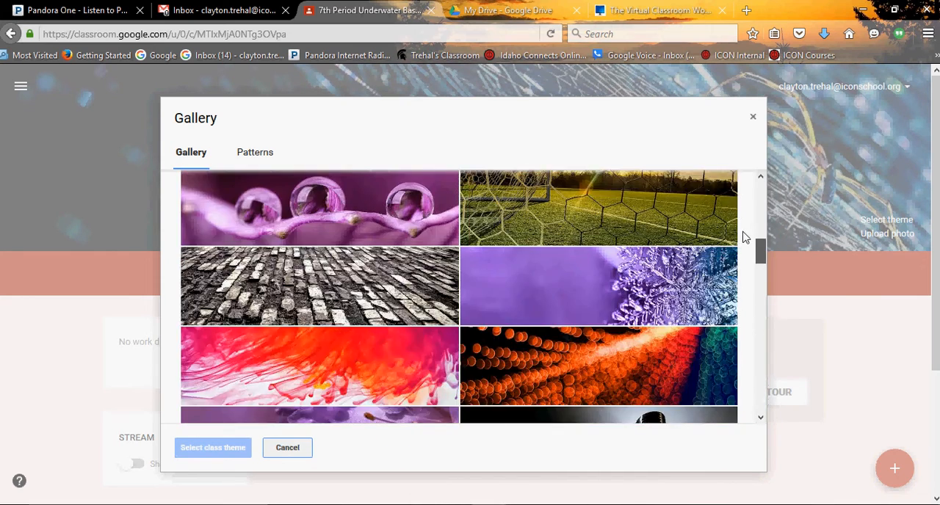
{"action": "scroll", "scroll_direction": "up", "scroll_amount": 3}
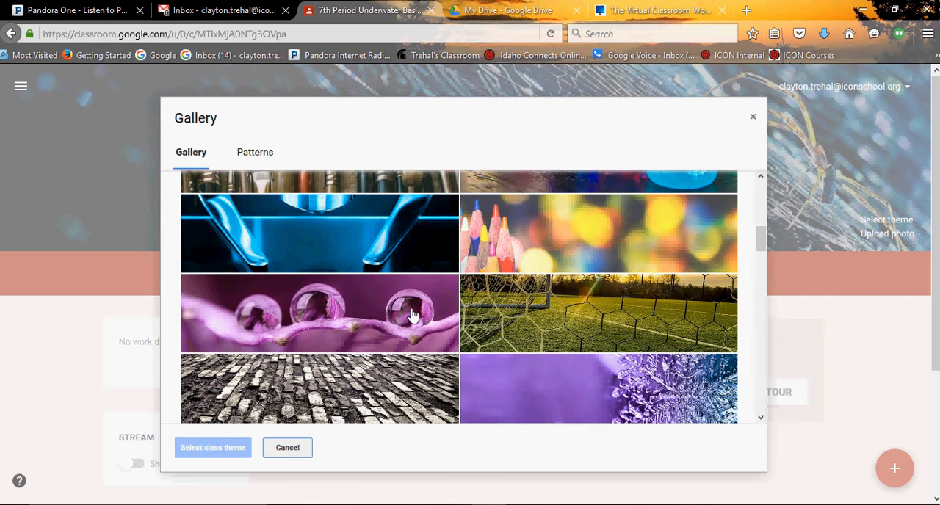
{"action": "left_click", "coordinate": [318, 315]}
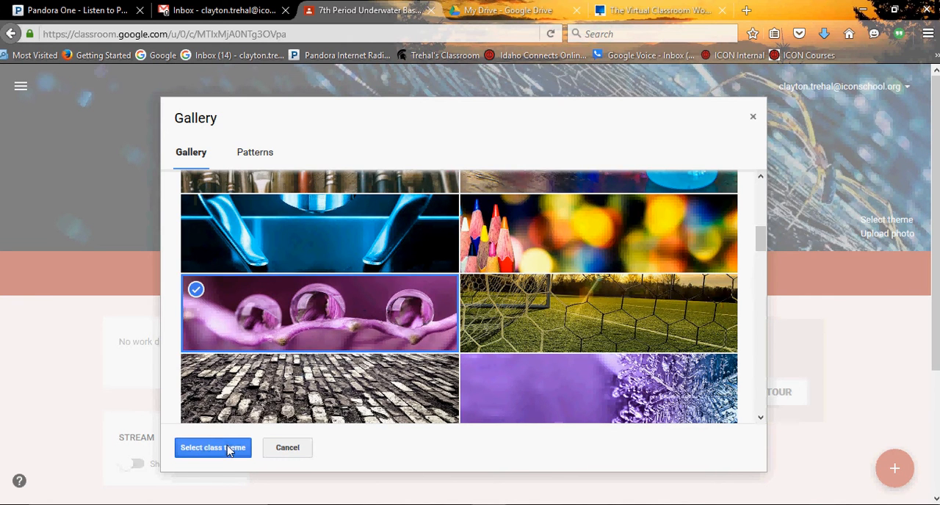
{"action": "left_click", "coordinate": [211, 447]}
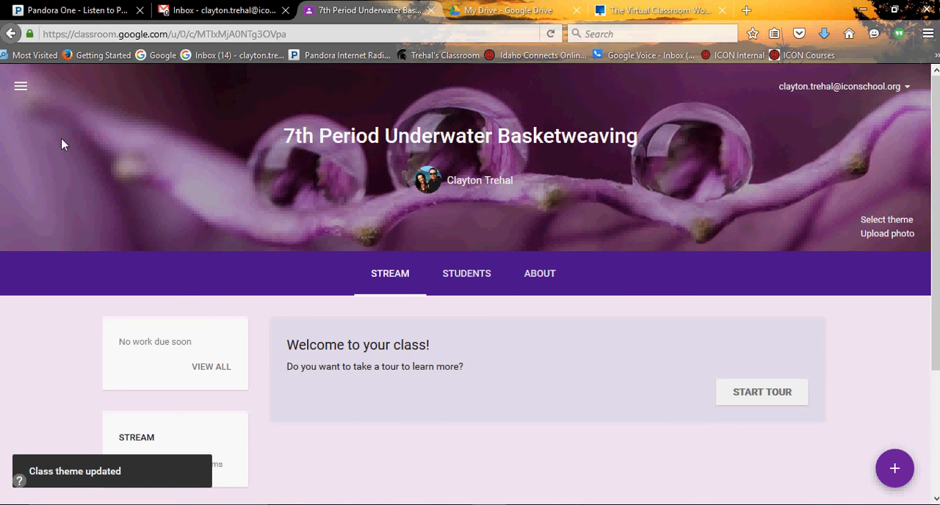
View the class's About page with its blank title, description and room details
{"action": "left_click", "coordinate": [21, 86]}
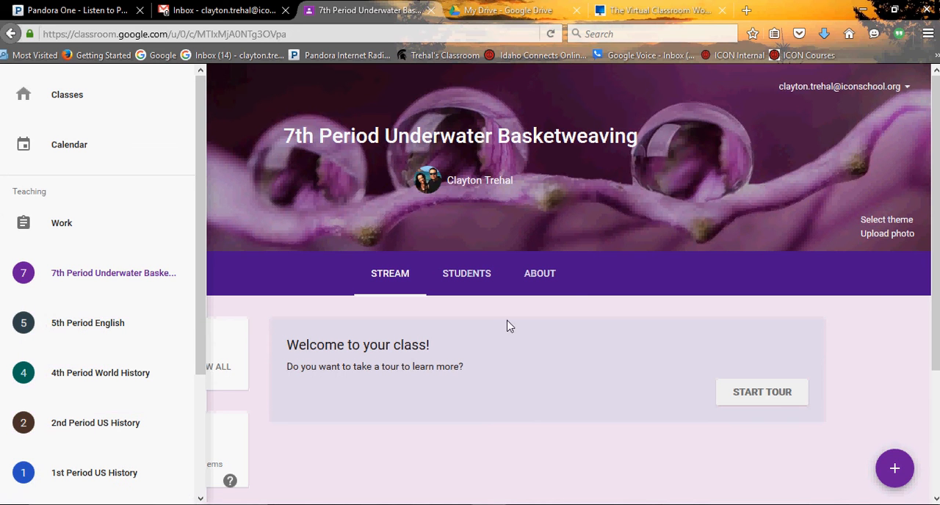
{"action": "mouse_move", "coordinate": [443, 304]}
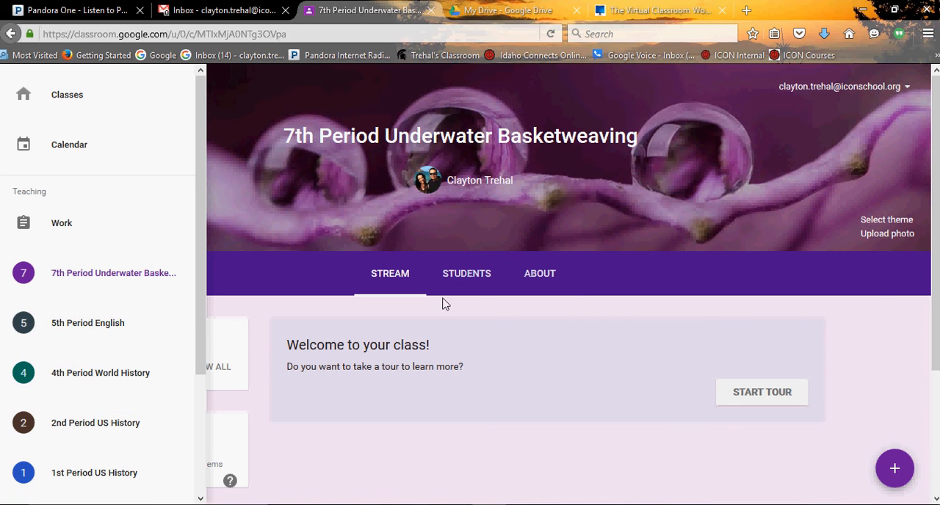
{"action": "left_click", "coordinate": [21, 85]}
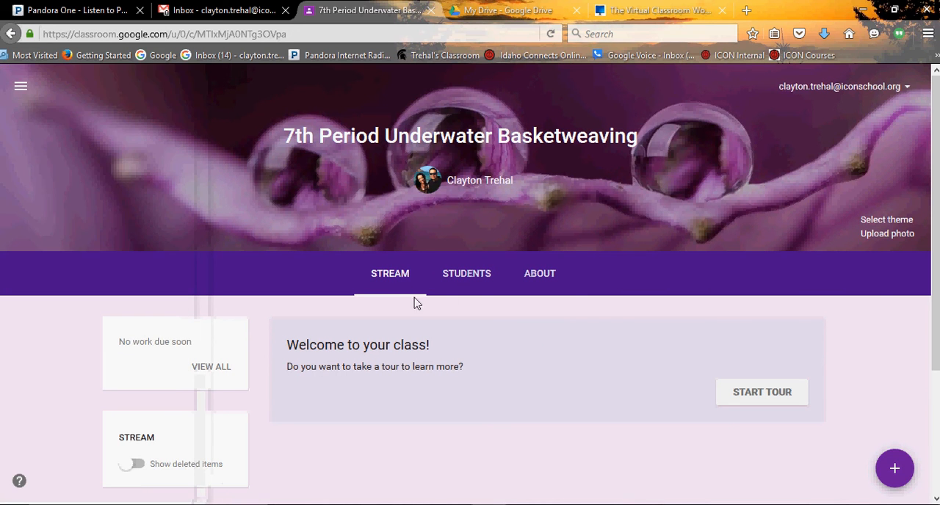
{"action": "mouse_move", "coordinate": [391, 282]}
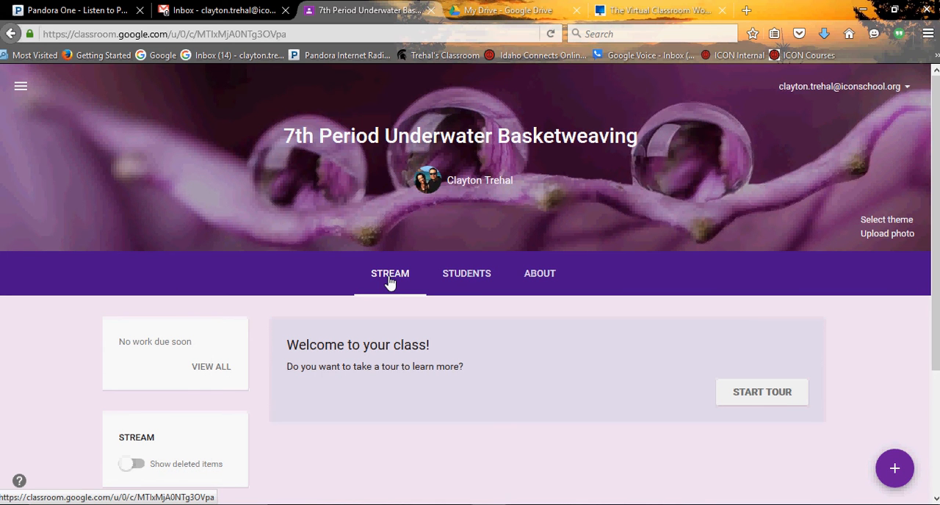
{"action": "mouse_move", "coordinate": [541, 273]}
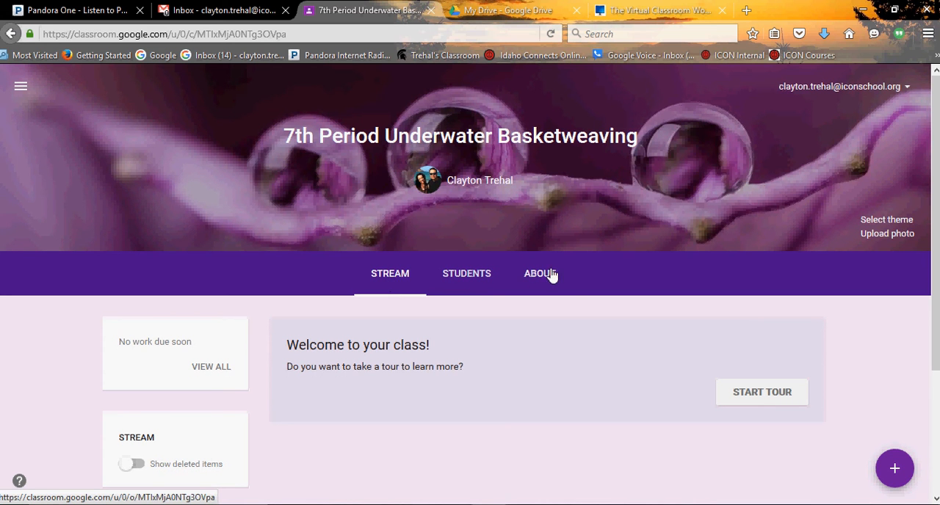
{"action": "left_click", "coordinate": [541, 273]}
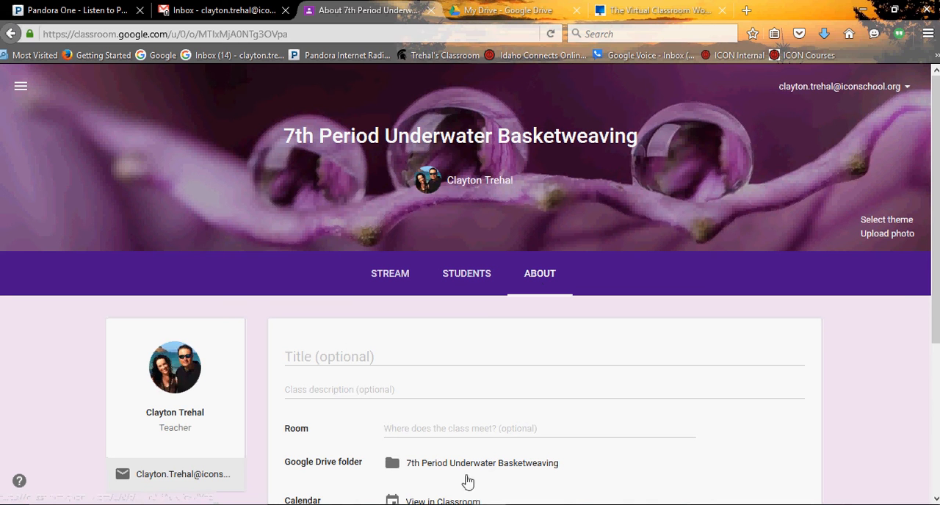
{"action": "scroll", "scroll_direction": "down", "scroll_amount": 3}
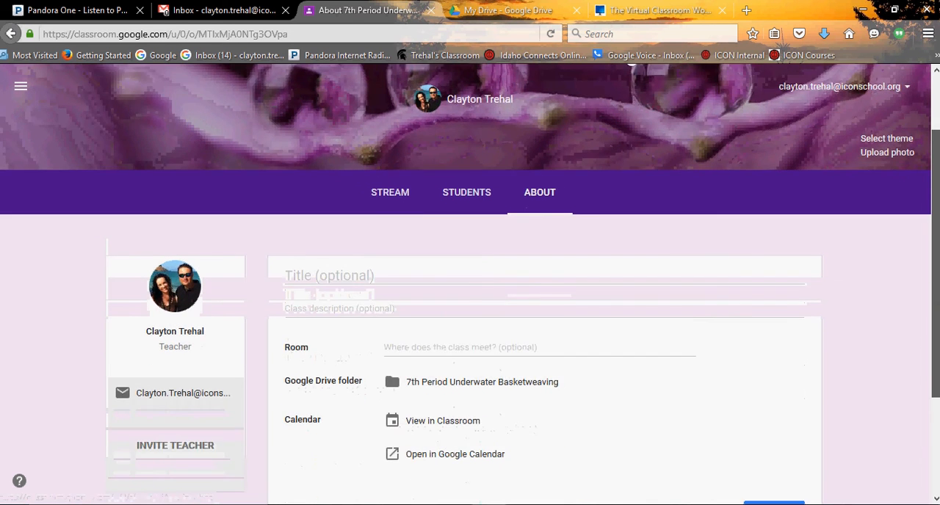
{"action": "scroll", "scroll_direction": "down", "scroll_amount": 3}
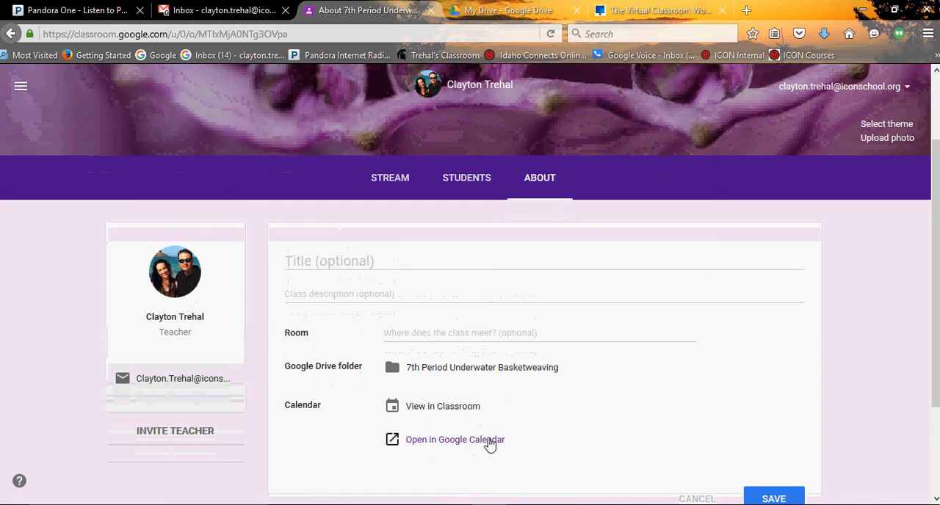
{"action": "mouse_move", "coordinate": [442, 406]}
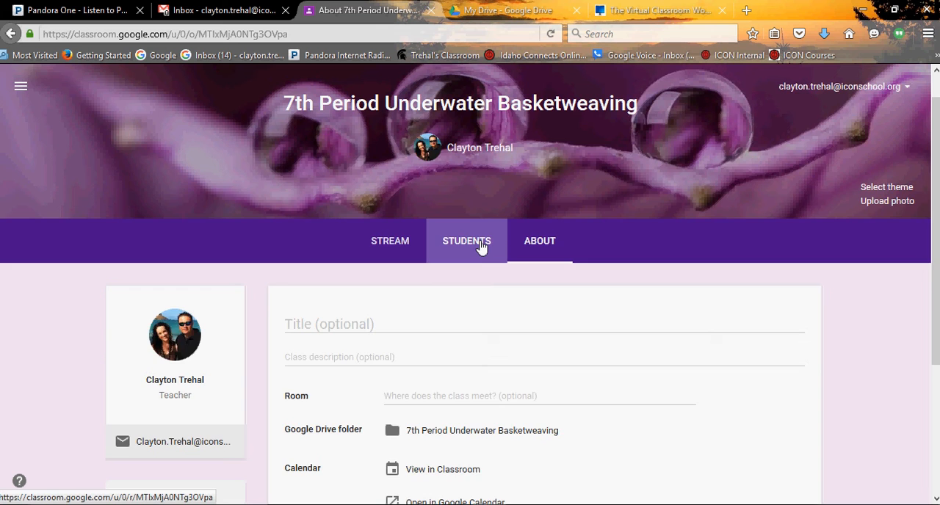
{"action": "left_click", "coordinate": [467, 241]}
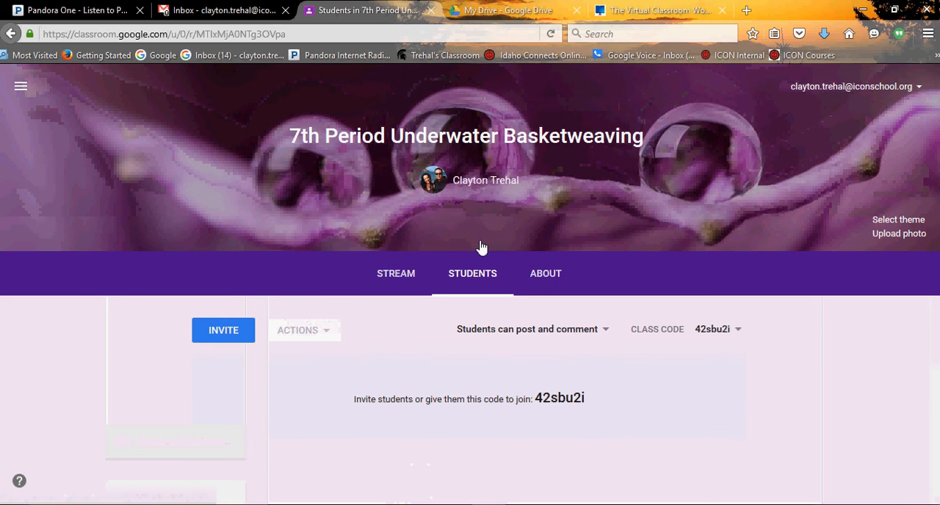
{"action": "mouse_move", "coordinate": [508, 329]}
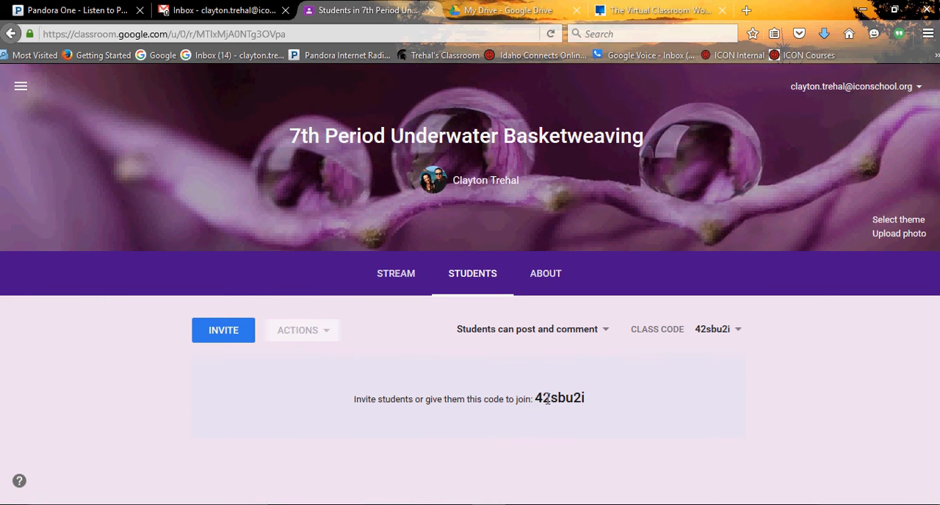
{"action": "double_click", "coordinate": [558, 398]}
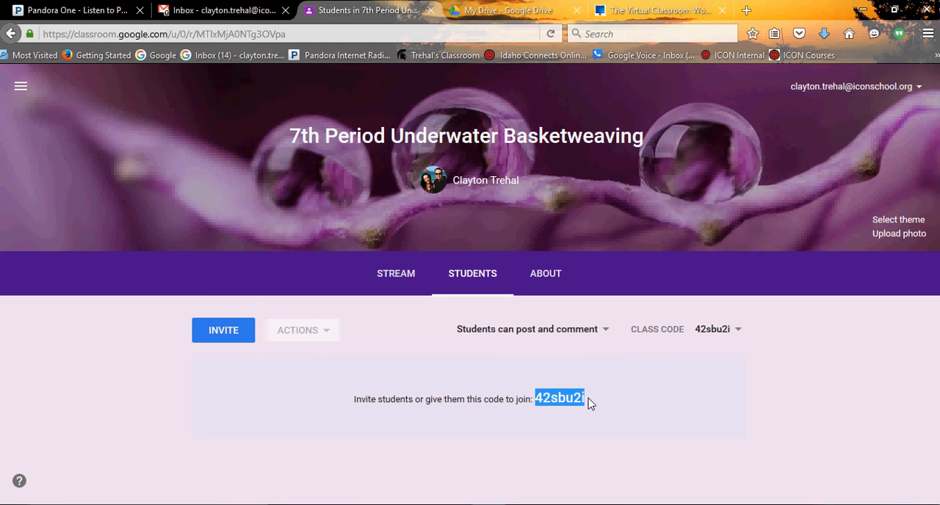
{"action": "mouse_move", "coordinate": [607, 335]}
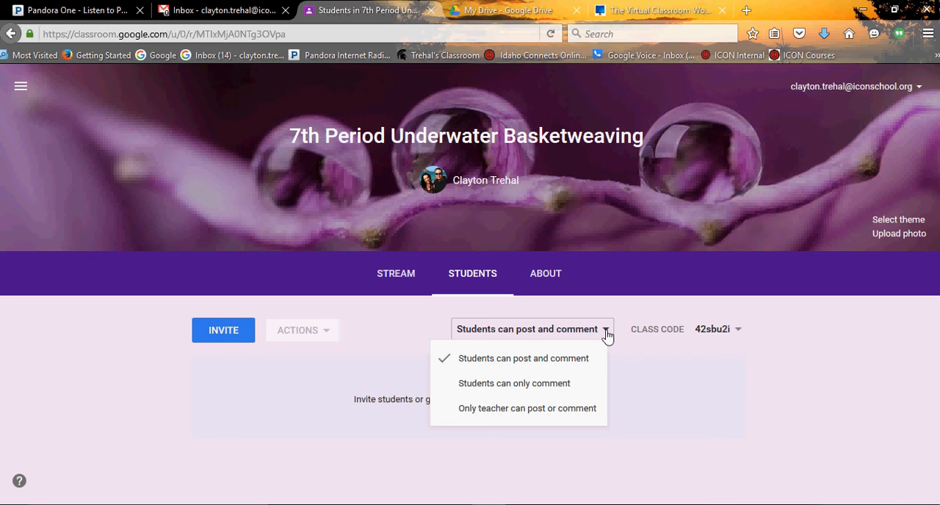
{"action": "mouse_move", "coordinate": [487, 358]}
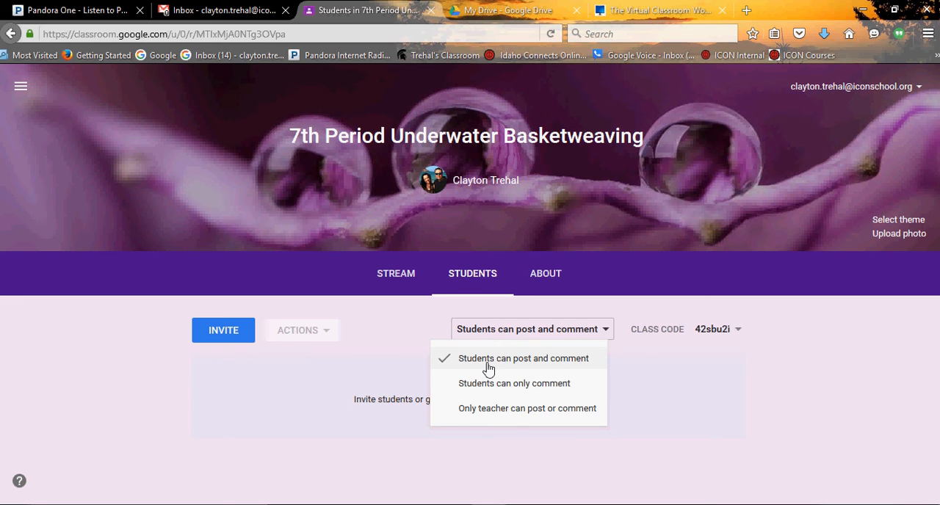
Set the stream permission to 'Students can only comment' and review the options again
{"action": "left_click", "coordinate": [523, 359]}
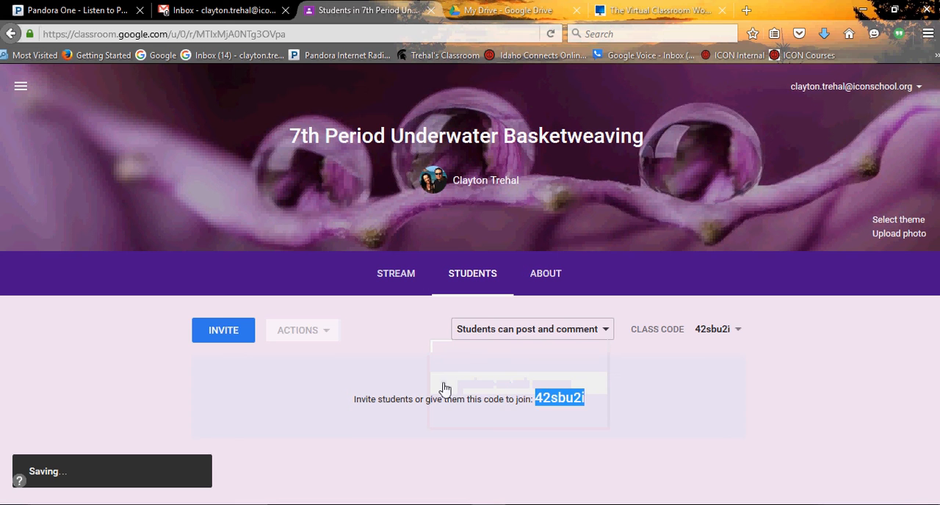
{"action": "left_click", "coordinate": [520, 384]}
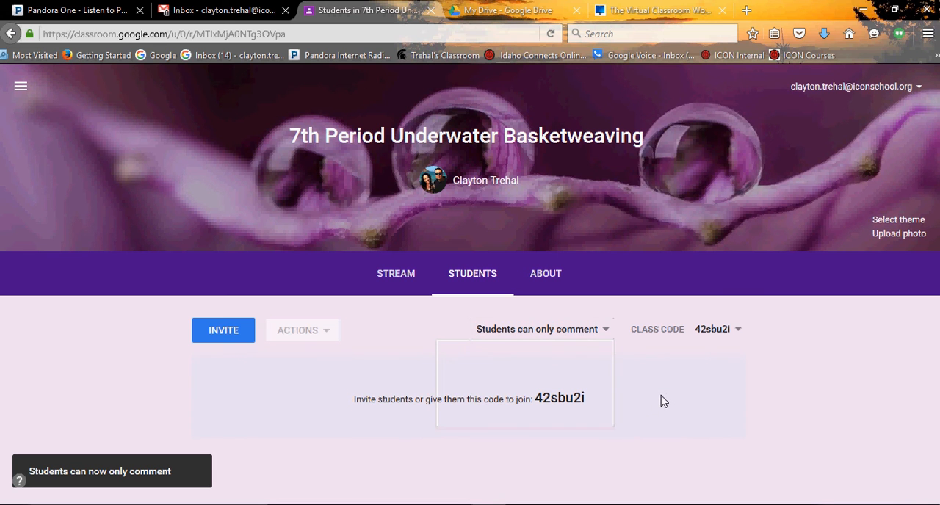
{"action": "mouse_move", "coordinate": [632, 383]}
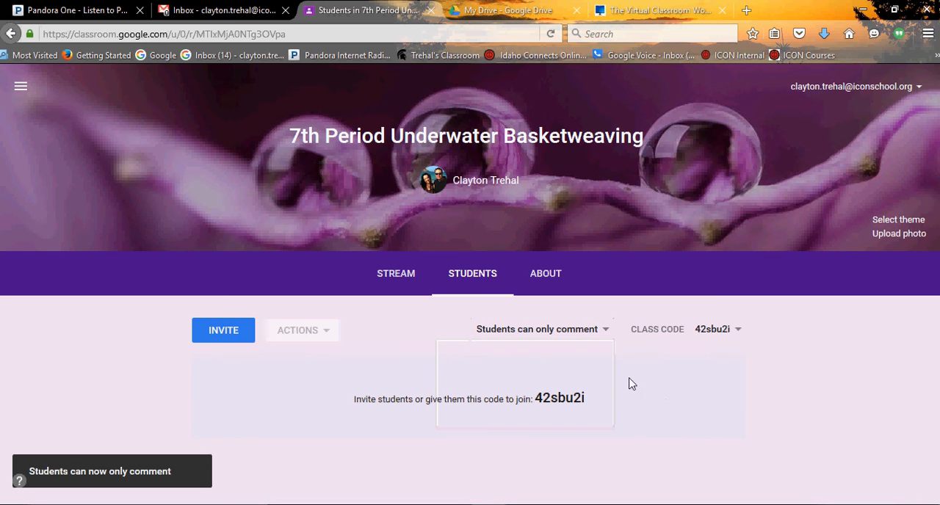
{"action": "left_click", "coordinate": [540, 329]}
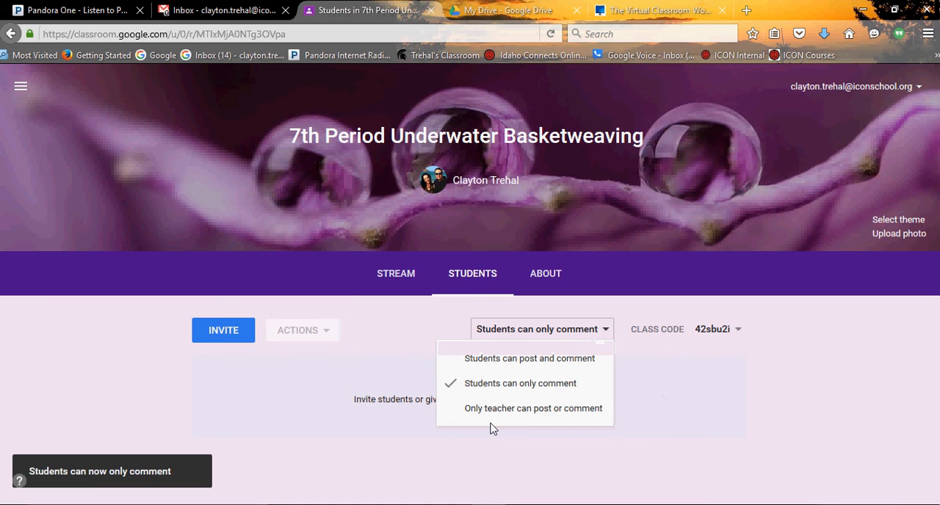
{"action": "mouse_move", "coordinate": [490, 420]}
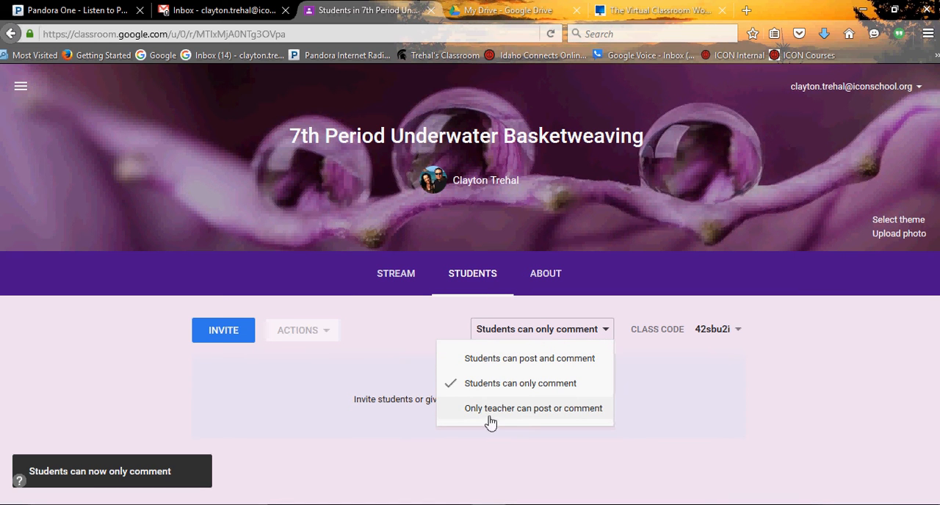
{"action": "mouse_move", "coordinate": [511, 415]}
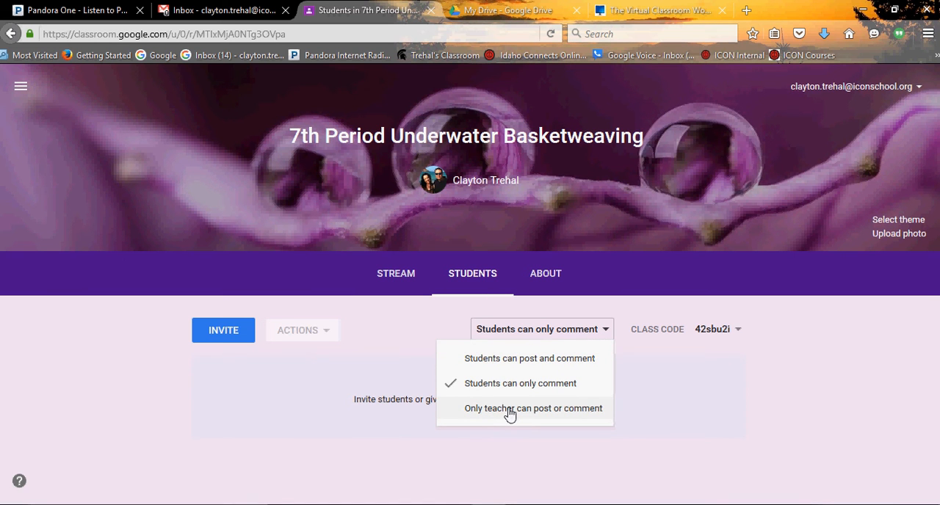
{"action": "mouse_move", "coordinate": [655, 417]}
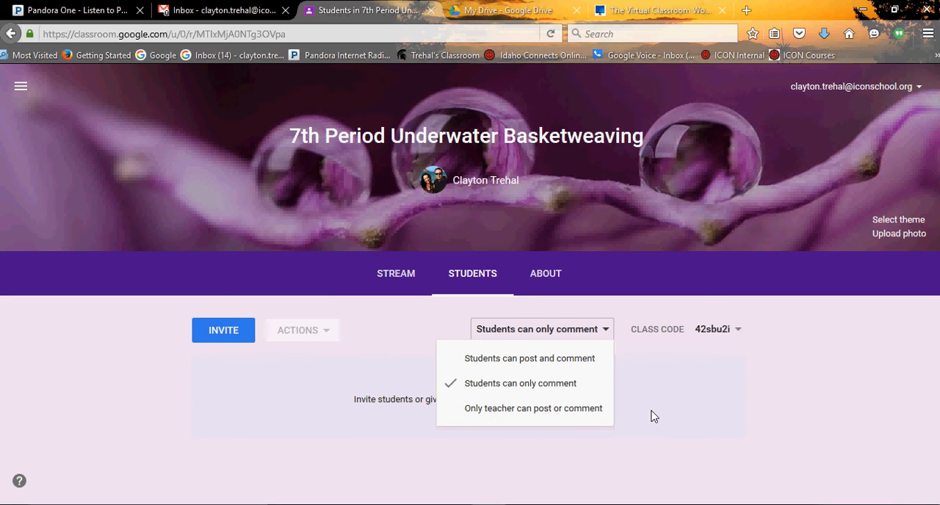
{"action": "mouse_move", "coordinate": [259, 385]}
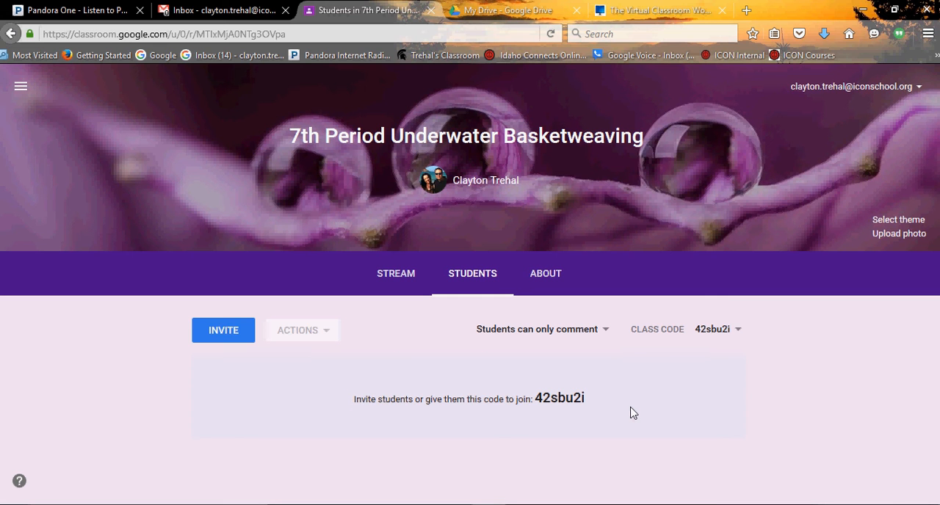
{"action": "mouse_move", "coordinate": [318, 409]}
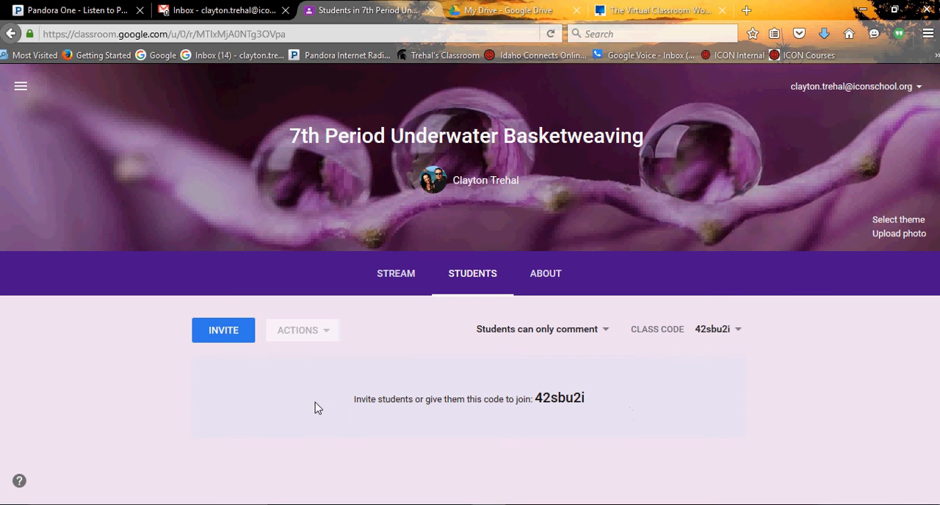
Start inviting students and filter contacts to the Test Student Group
{"action": "left_click", "coordinate": [224, 330]}
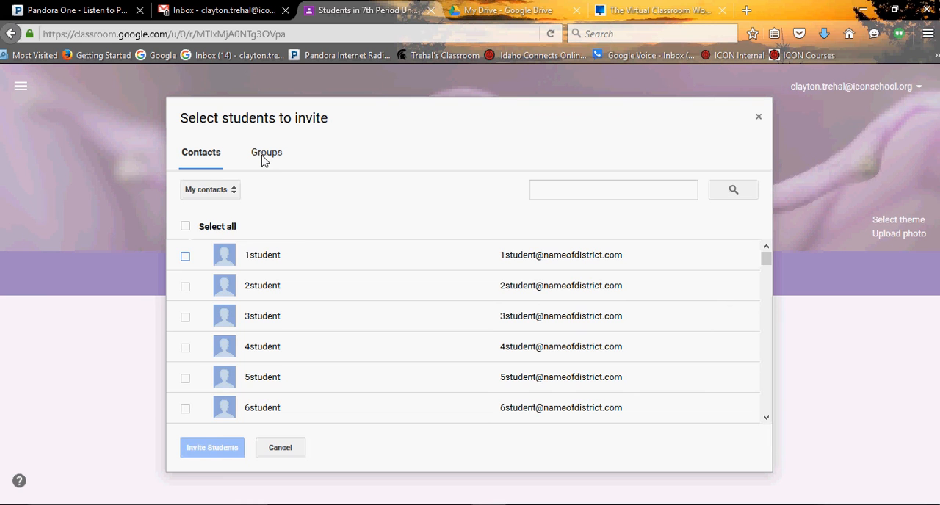
{"action": "left_click", "coordinate": [266, 153]}
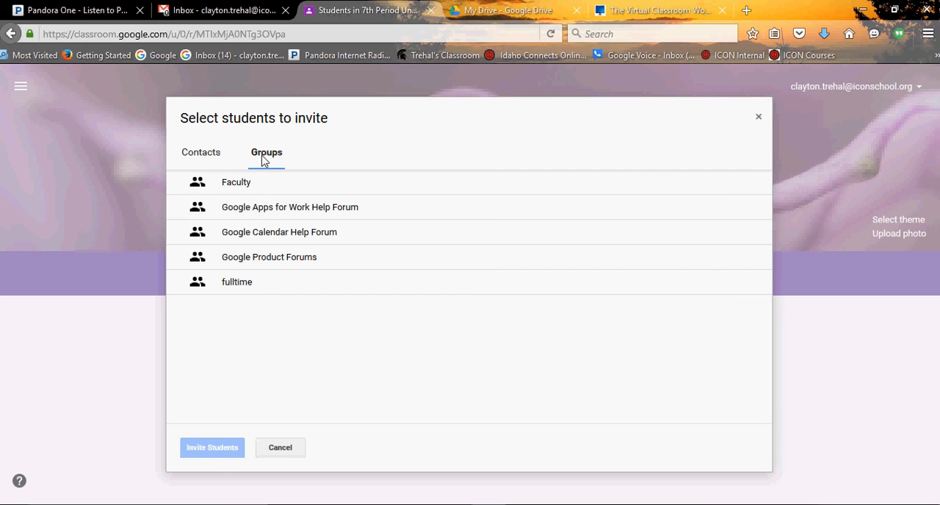
{"action": "mouse_move", "coordinate": [261, 255]}
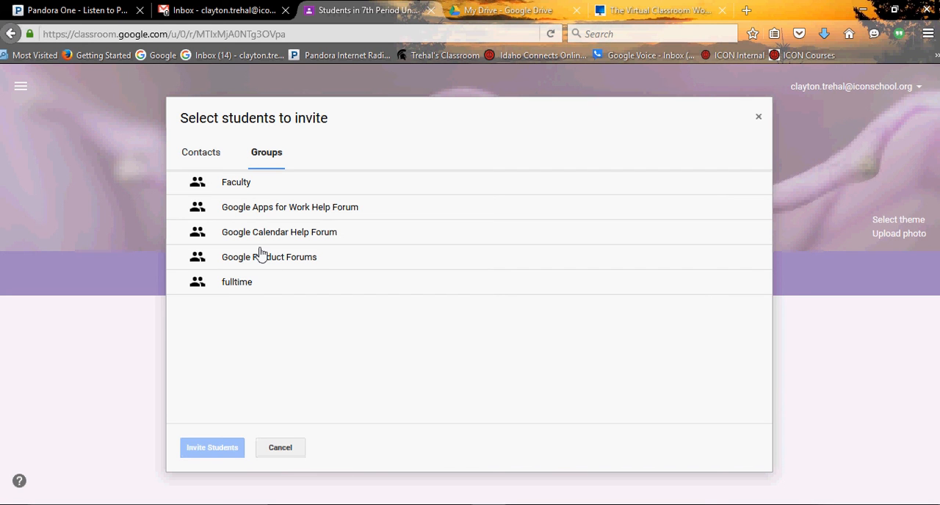
{"action": "mouse_move", "coordinate": [244, 186]}
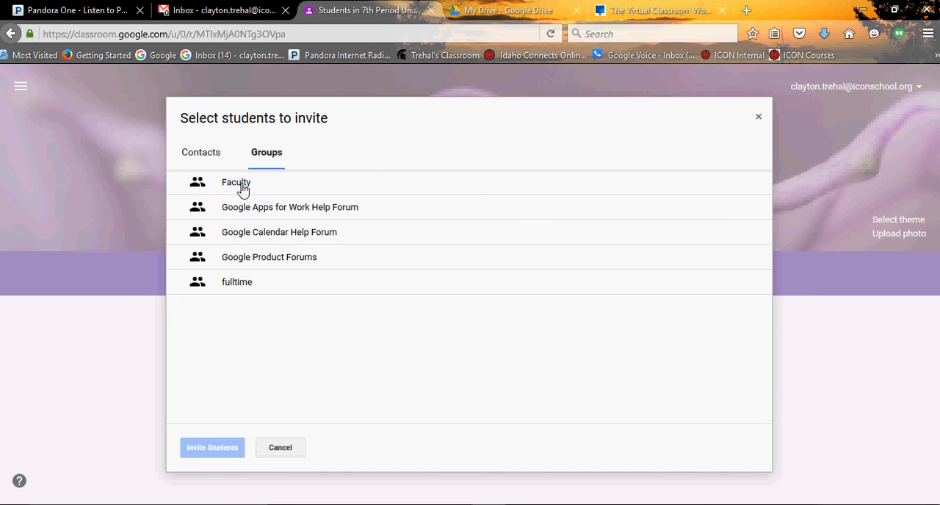
{"action": "mouse_move", "coordinate": [193, 248]}
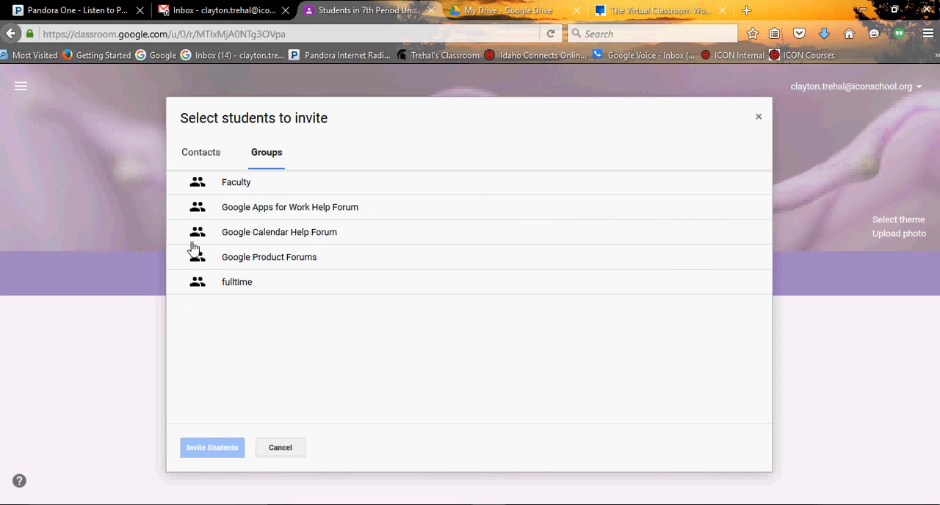
{"action": "mouse_move", "coordinate": [309, 293]}
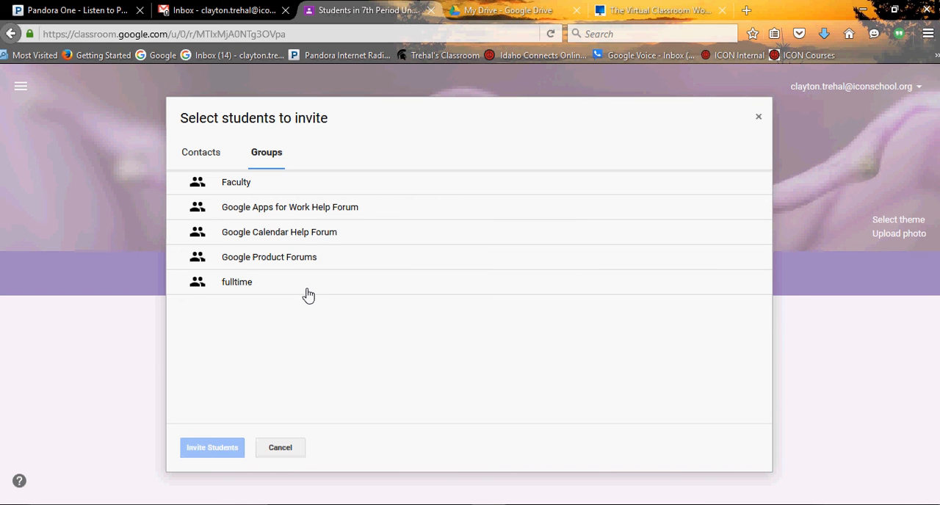
{"action": "mouse_move", "coordinate": [197, 171]}
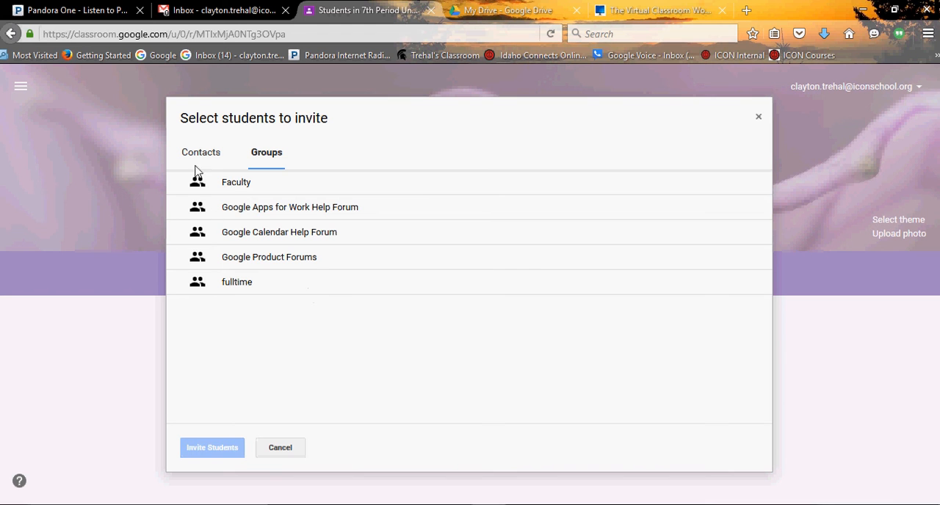
{"action": "left_click", "coordinate": [200, 153]}
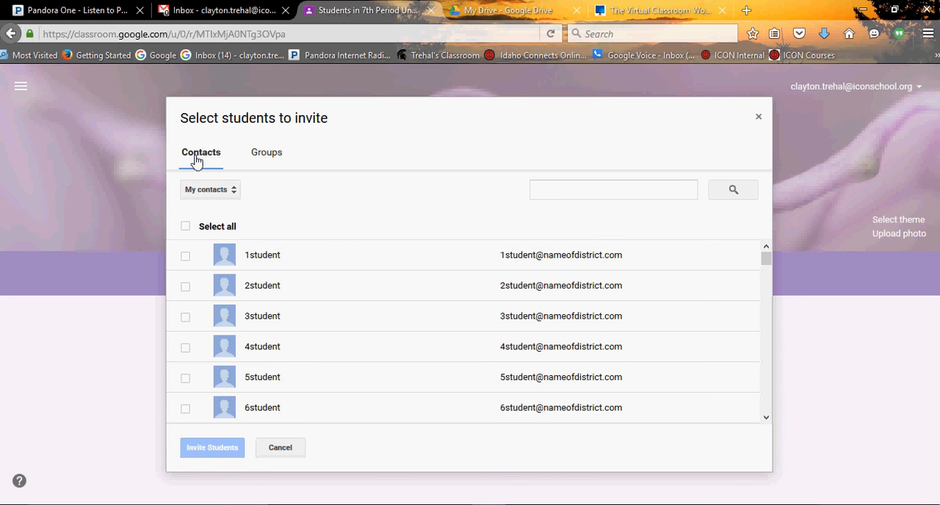
{"action": "mouse_move", "coordinate": [236, 200]}
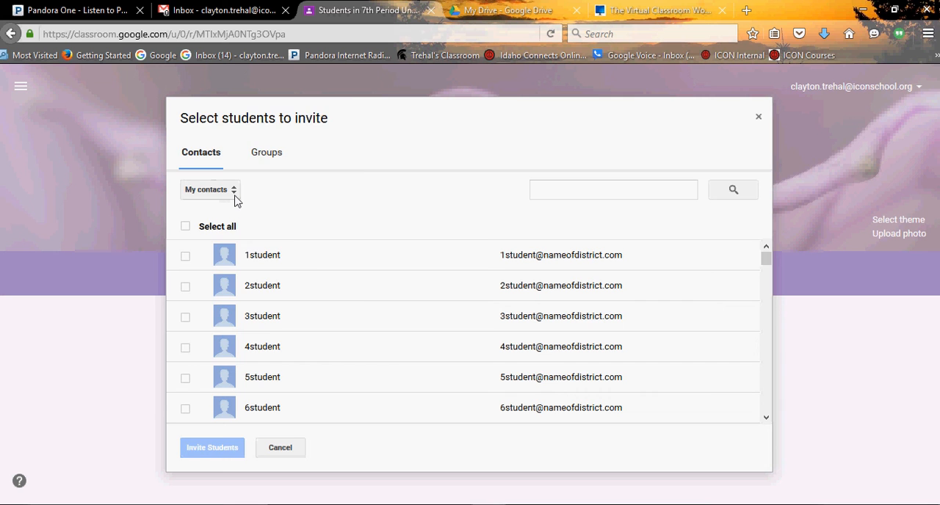
{"action": "left_click", "coordinate": [208, 190]}
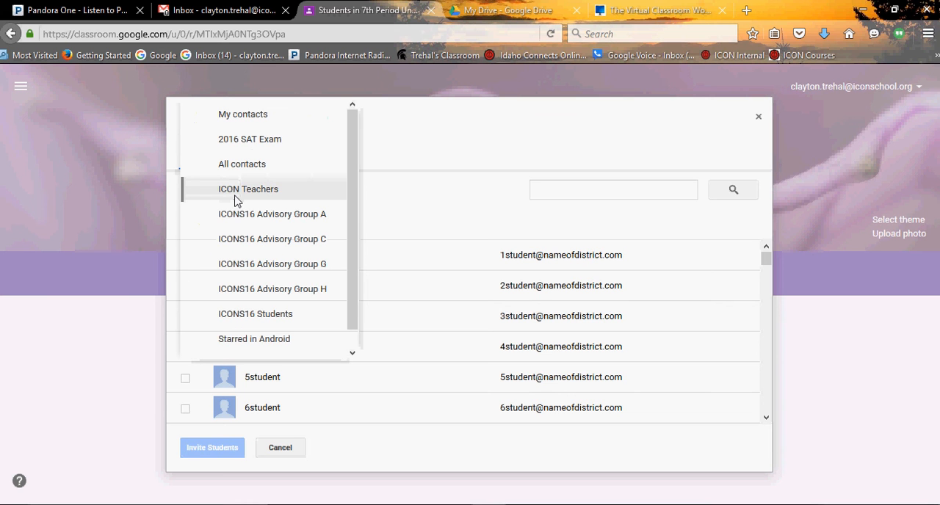
{"action": "scroll", "scroll_direction": "down", "scroll_amount": 3}
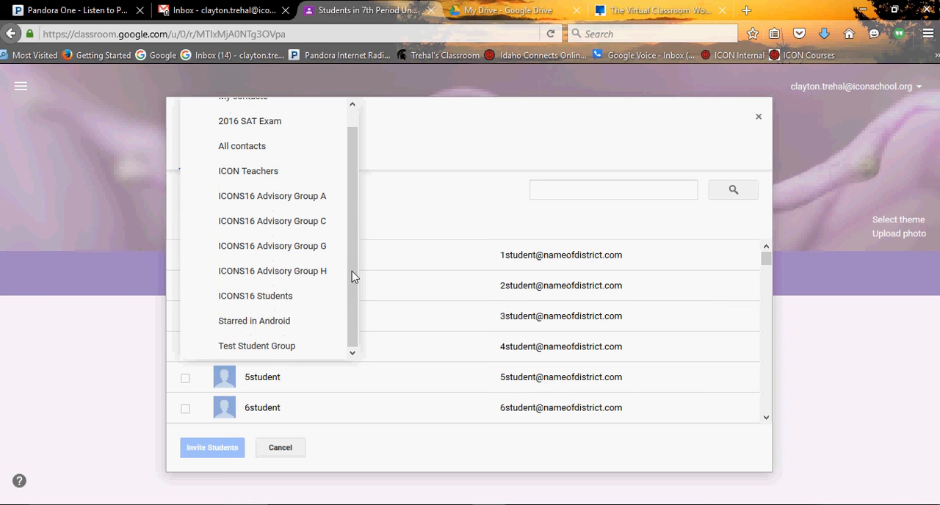
{"action": "mouse_move", "coordinate": [268, 346]}
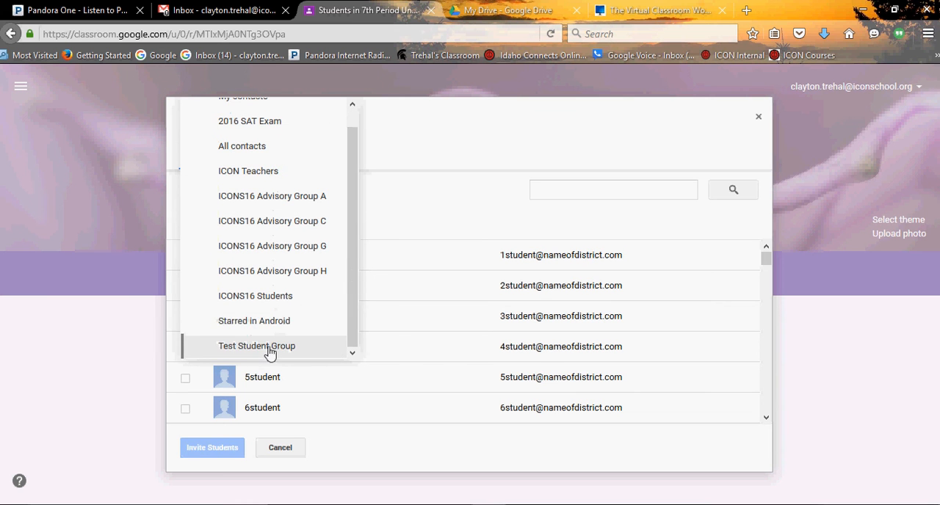
{"action": "left_click", "coordinate": [257, 347]}
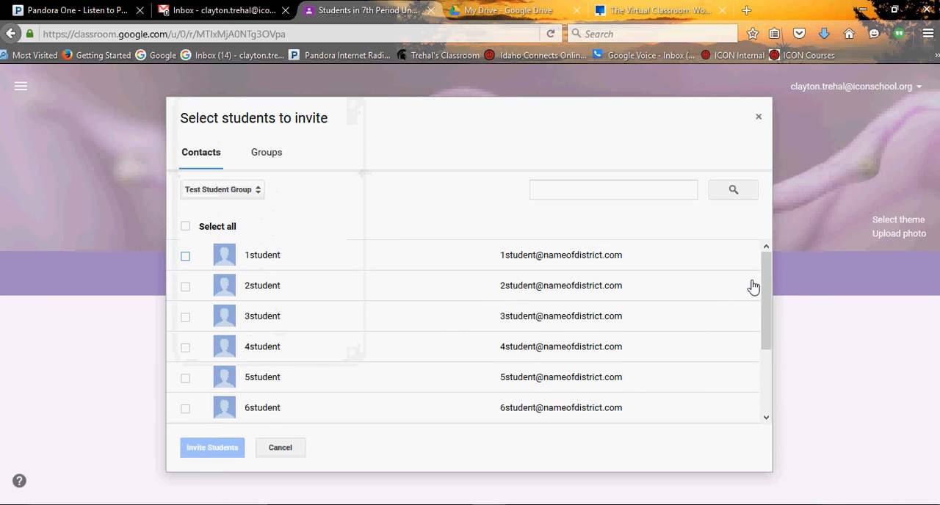
Select all nine students in the group and send the invitations
{"action": "scroll", "scroll_direction": "down", "scroll_amount": 3}
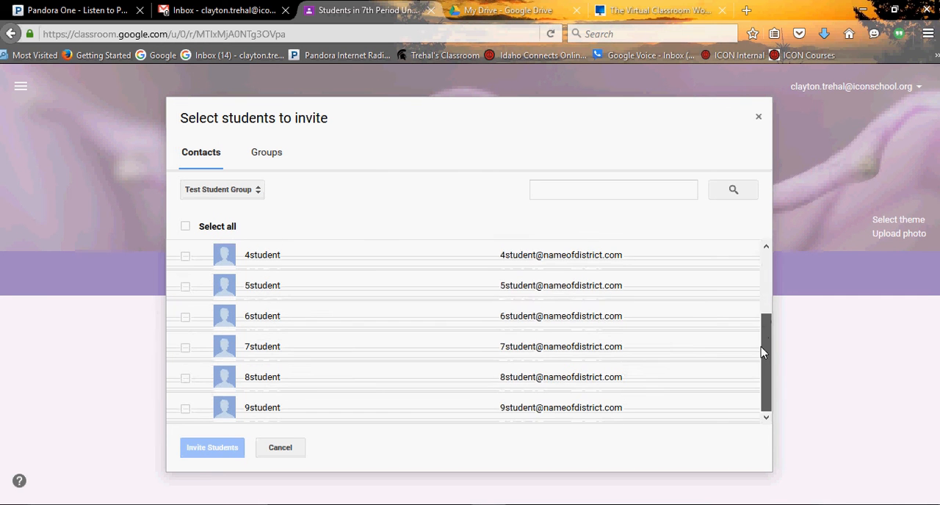
{"action": "scroll", "scroll_direction": "up", "scroll_amount": 3}
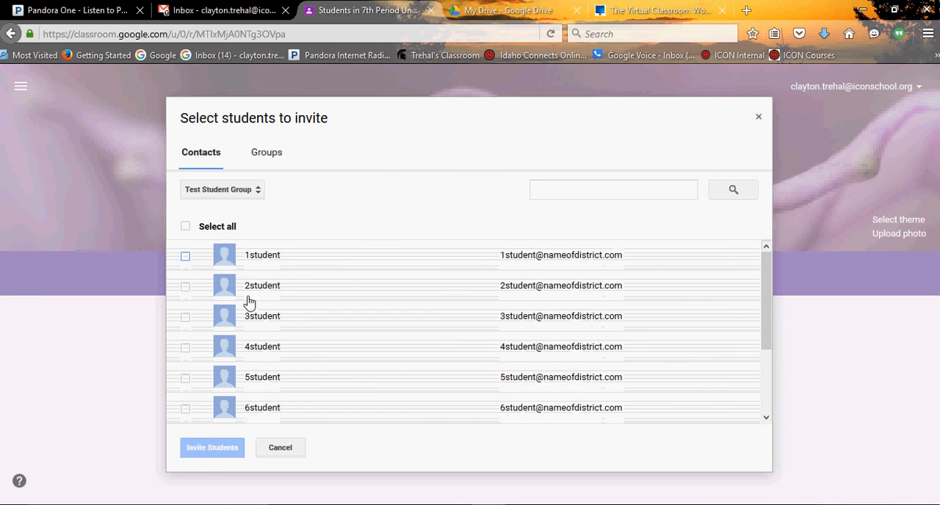
{"action": "left_click", "coordinate": [186, 226]}
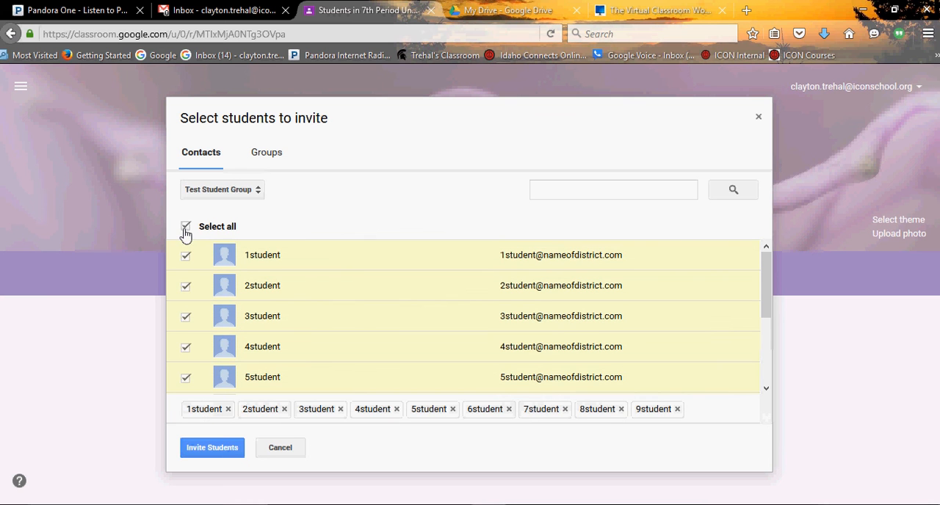
{"action": "mouse_move", "coordinate": [370, 246]}
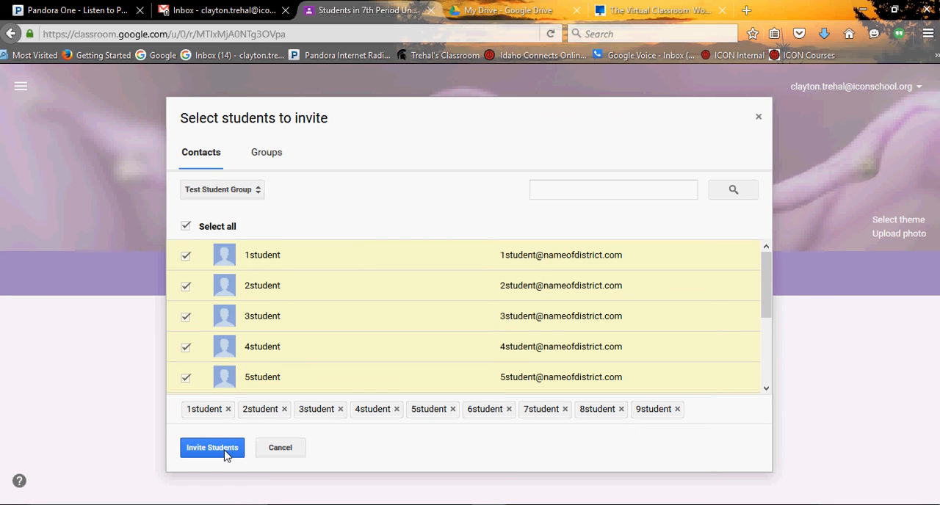
{"action": "left_click", "coordinate": [211, 447]}
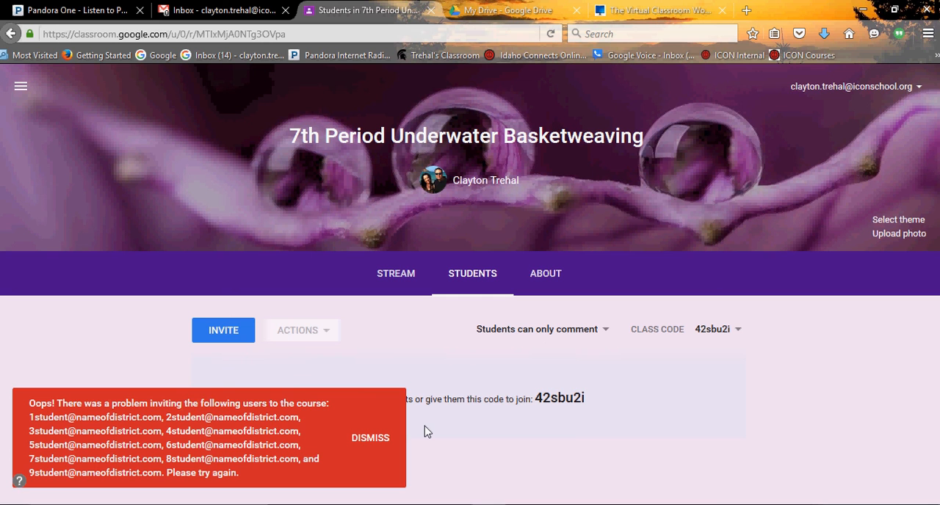
{"action": "mouse_move", "coordinate": [365, 453]}
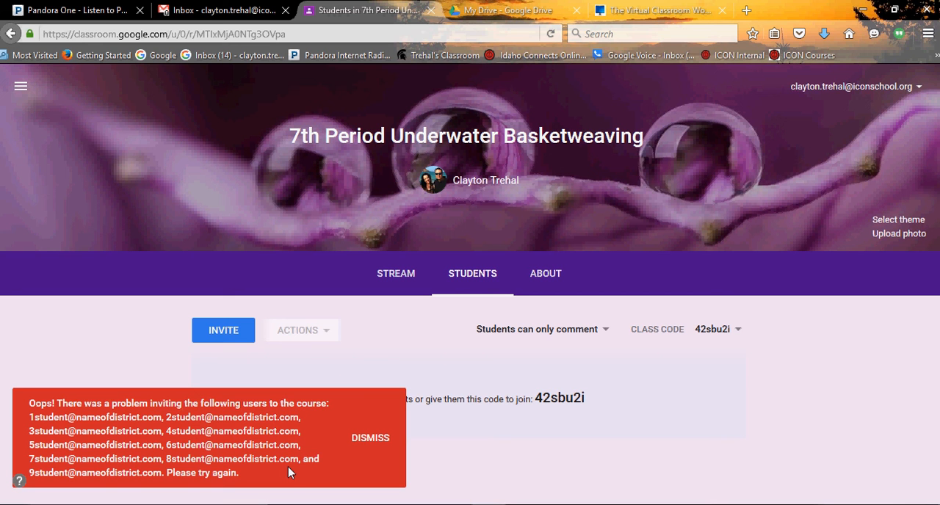
{"action": "mouse_move", "coordinate": [288, 473]}
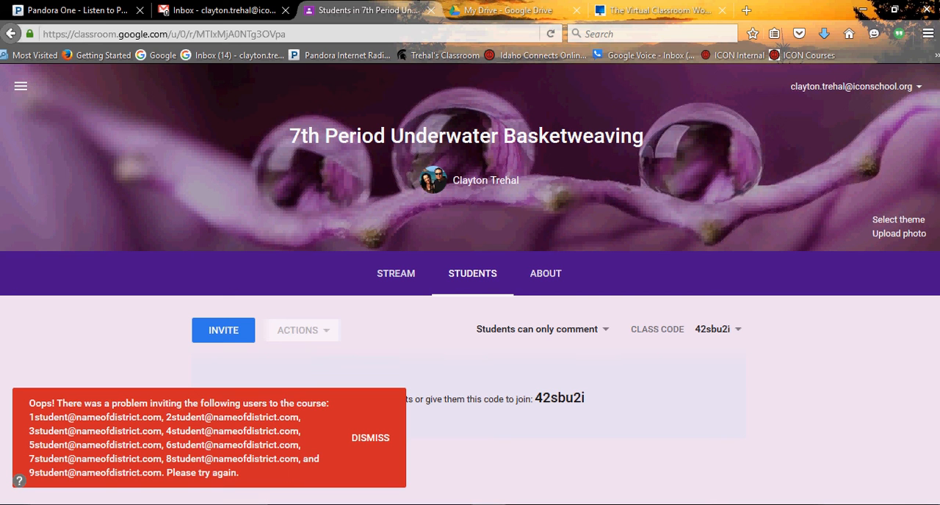
{"action": "mouse_move", "coordinate": [224, 331]}
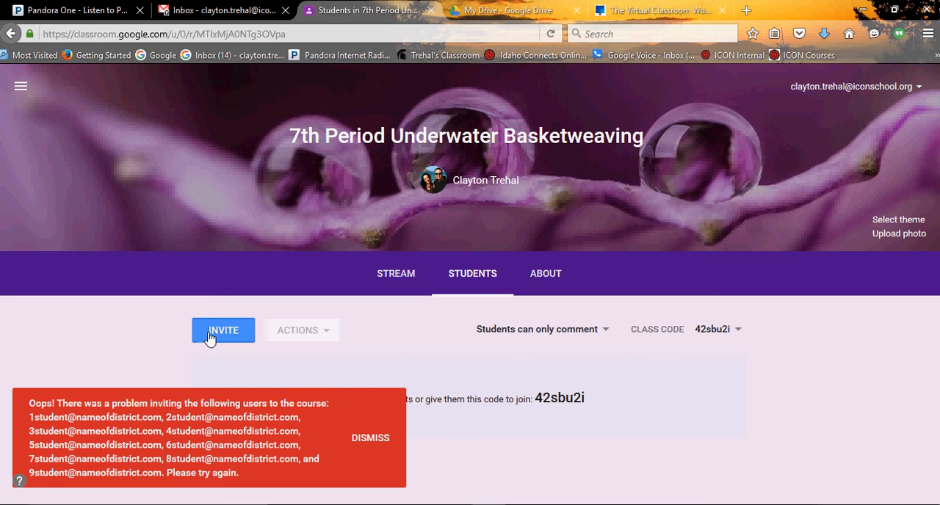
{"action": "mouse_move", "coordinate": [451, 360]}
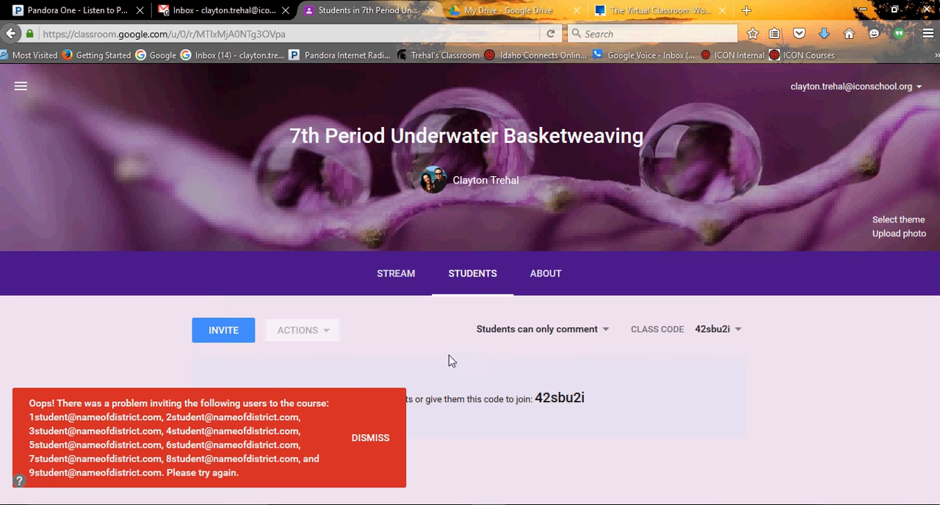
{"action": "mouse_move", "coordinate": [593, 407]}
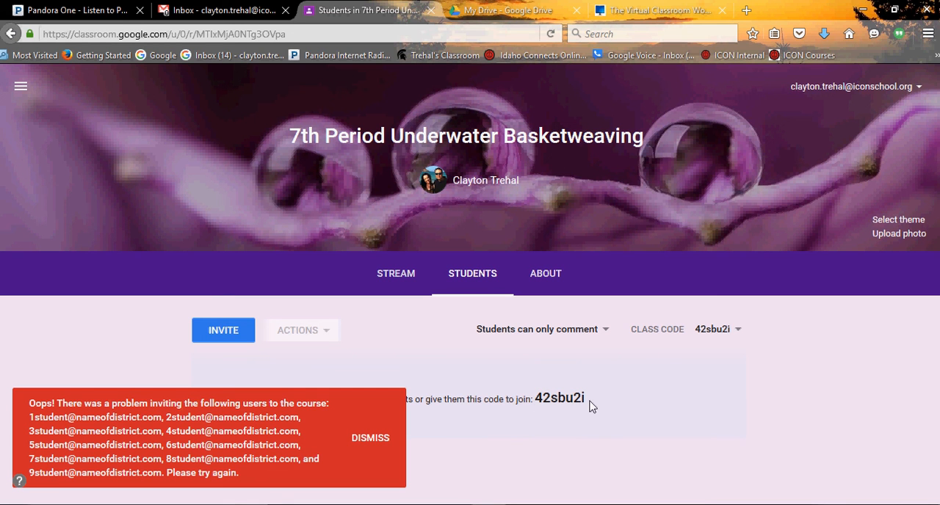
{"action": "mouse_move", "coordinate": [635, 411]}
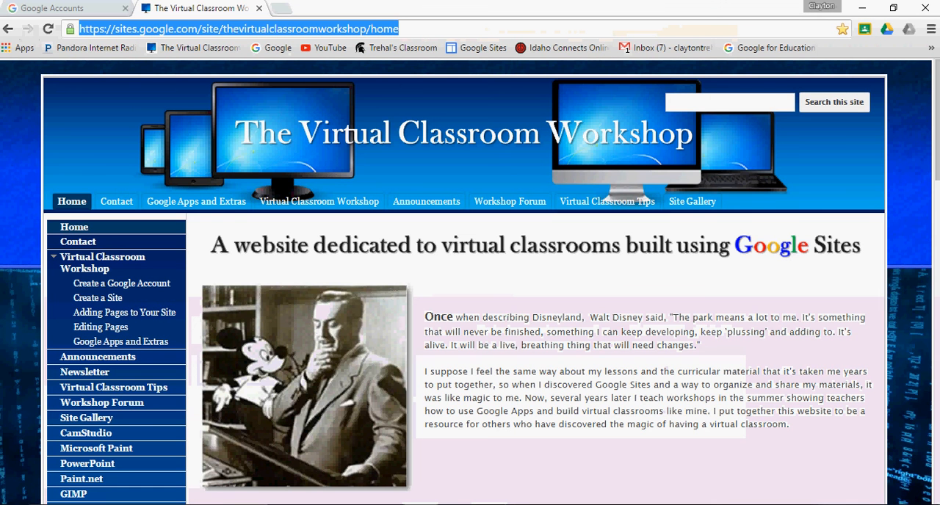
{"action": "left_click", "coordinate": [62, 8]}
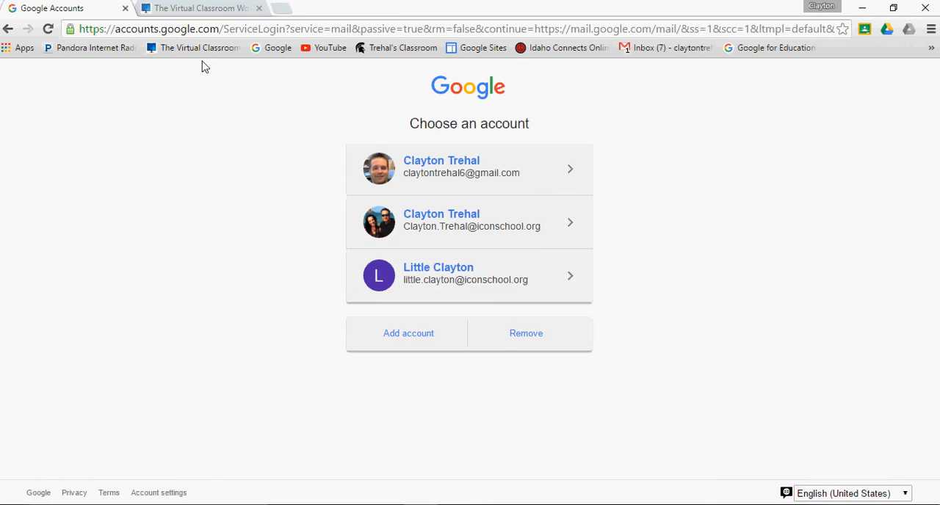
{"action": "mouse_move", "coordinate": [476, 281]}
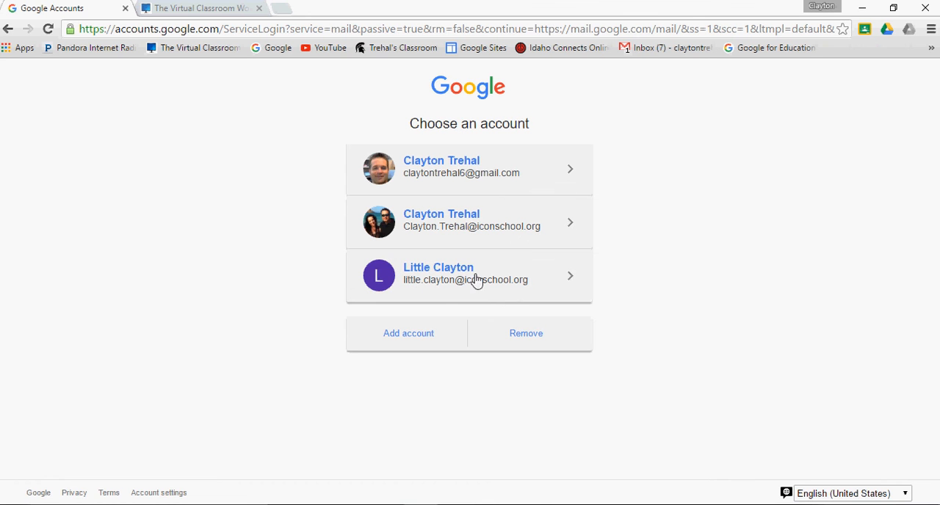
{"action": "left_click", "coordinate": [469, 276]}
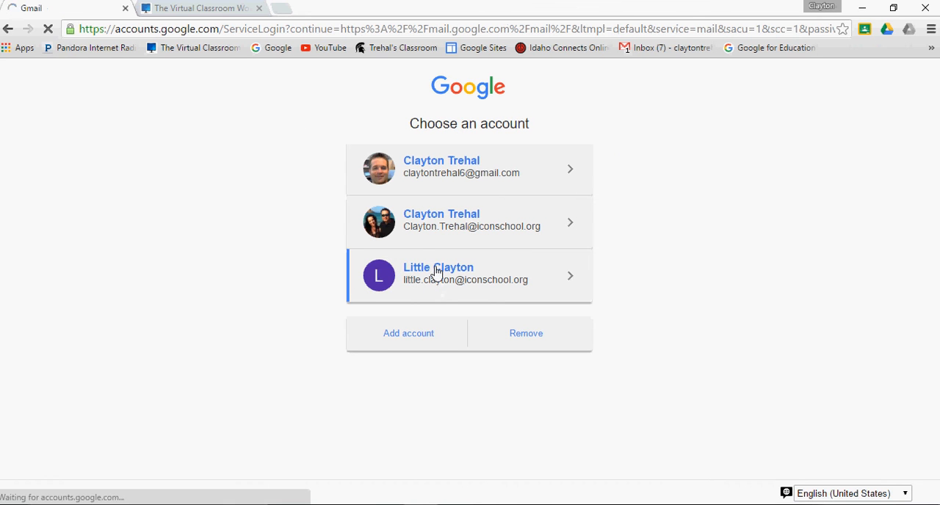
{"action": "left_click", "coordinate": [469, 276]}
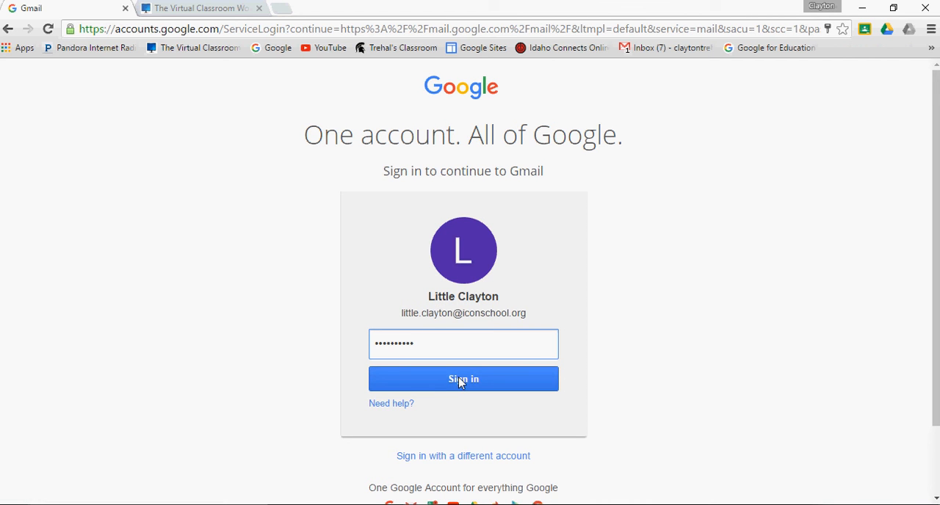
{"action": "left_click", "coordinate": [462, 379]}
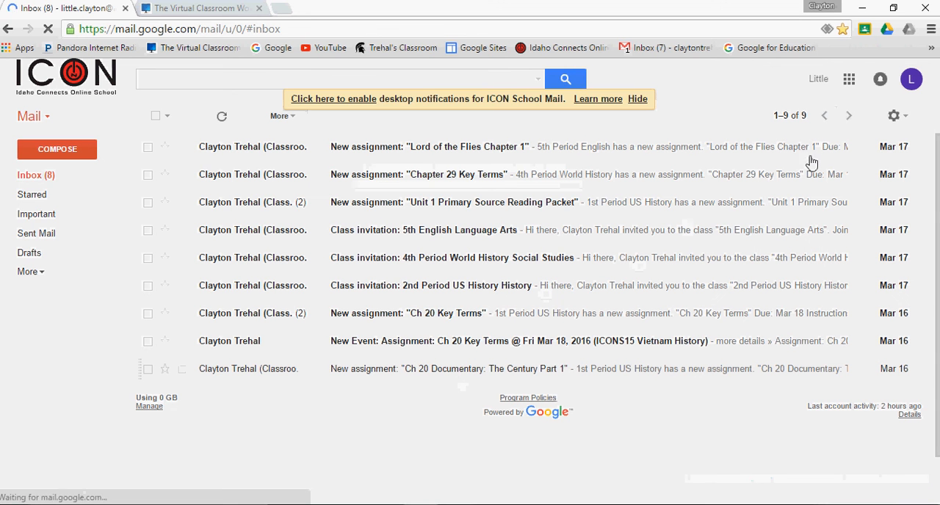
{"action": "mouse_move", "coordinate": [849, 80]}
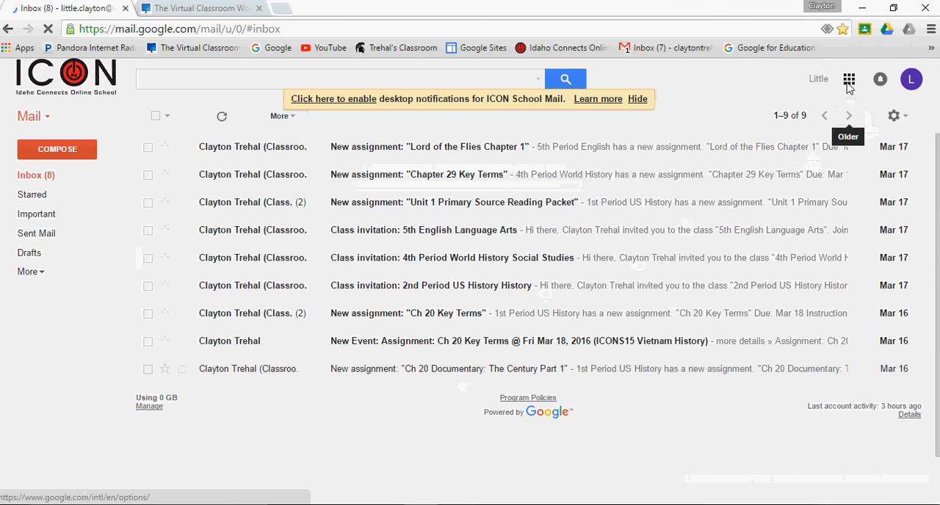
Launch Google Classroom from the Google apps grid in the student's inbox
{"action": "left_click", "coordinate": [849, 79]}
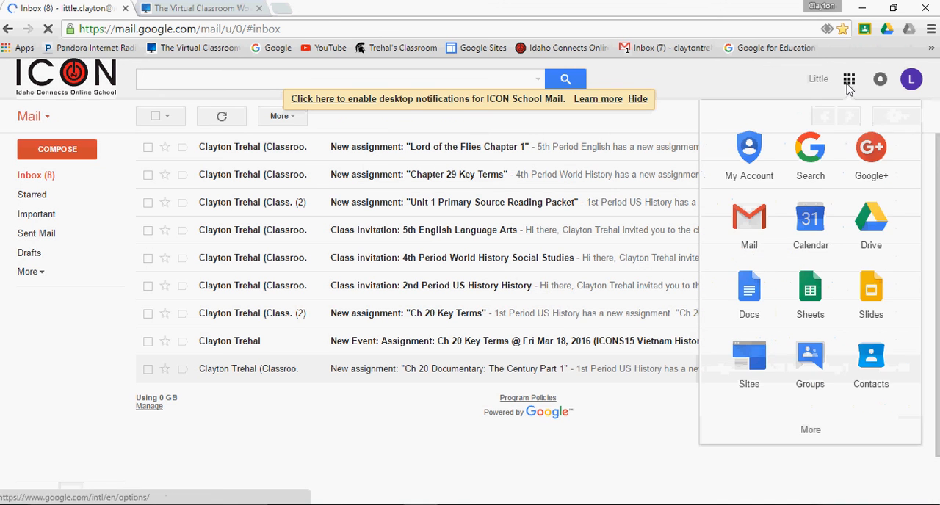
{"action": "scroll", "scroll_direction": "down", "scroll_amount": 3}
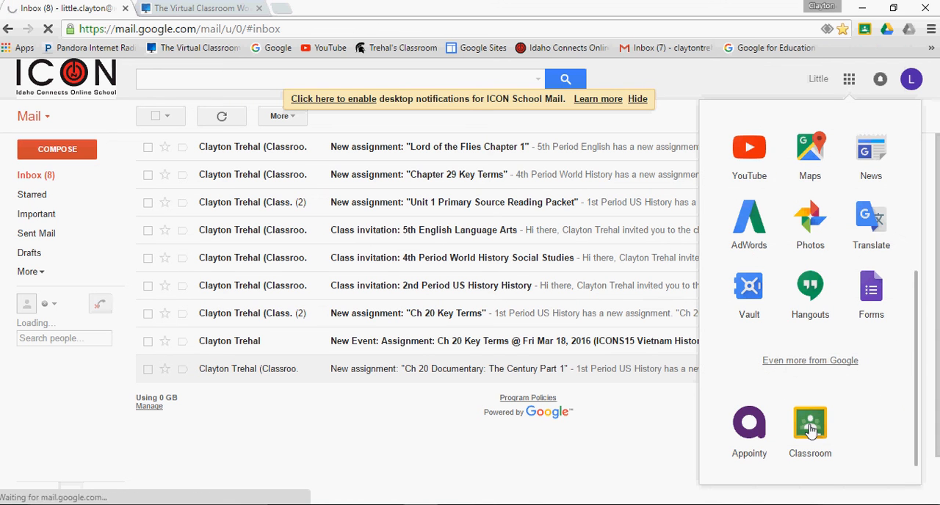
{"action": "left_click", "coordinate": [809, 429]}
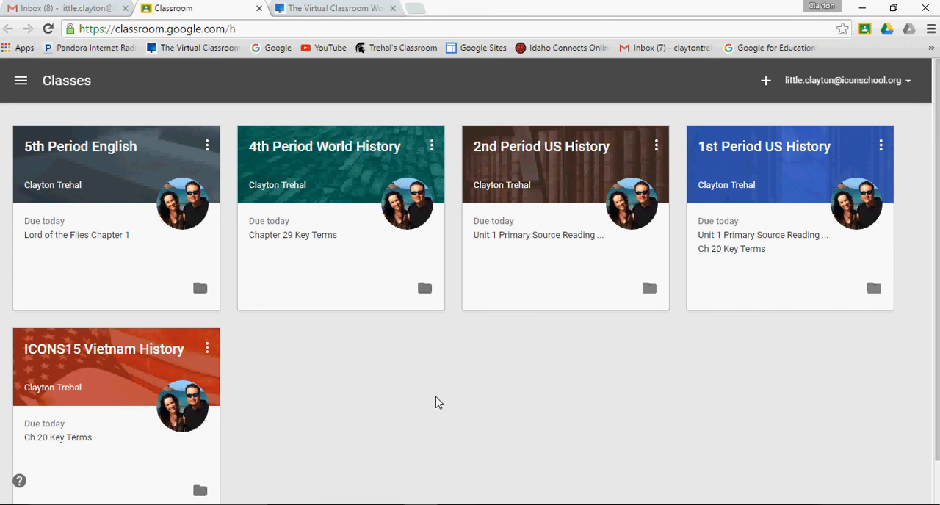
{"action": "mouse_move", "coordinate": [452, 403]}
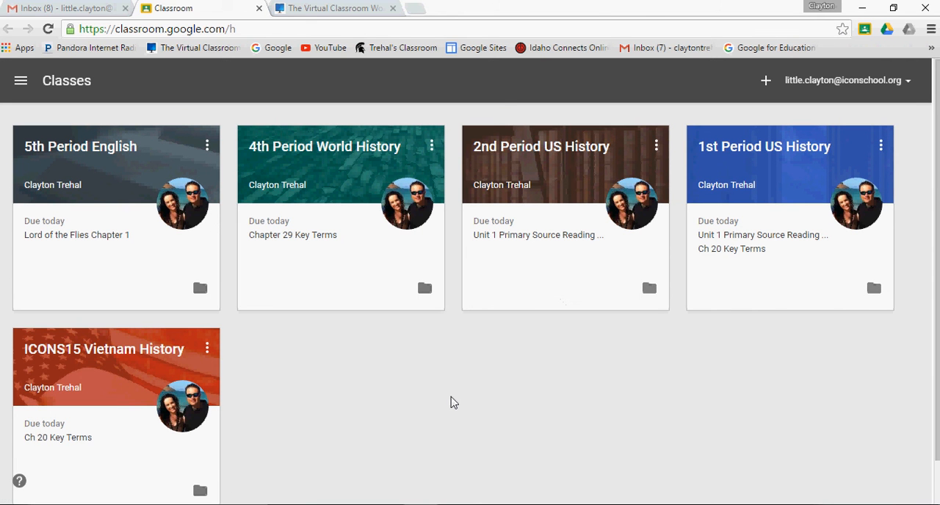
{"action": "mouse_move", "coordinate": [714, 171]}
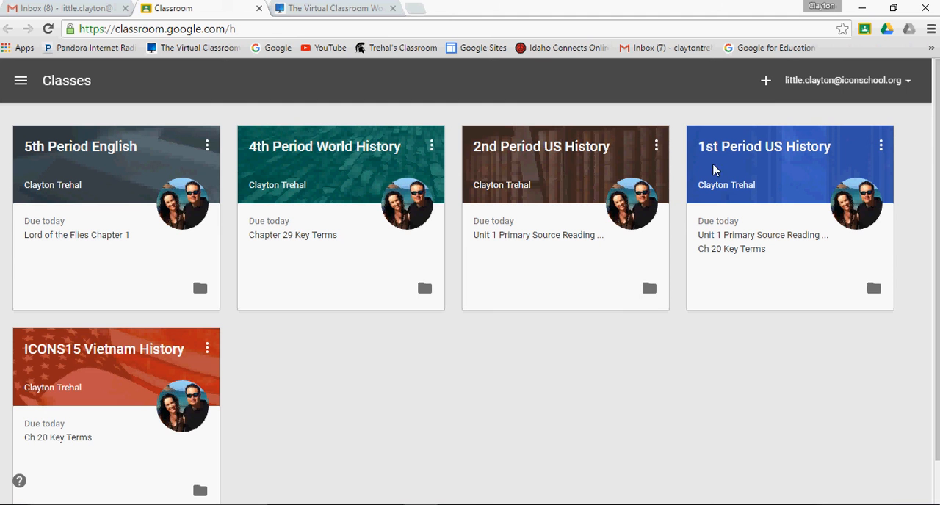
{"action": "mouse_move", "coordinate": [767, 88]}
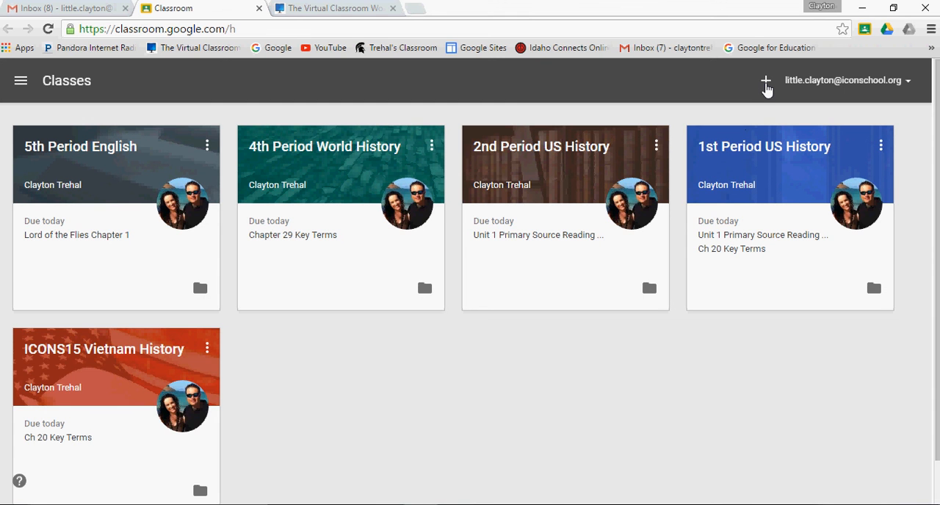
{"action": "left_click", "coordinate": [766, 80]}
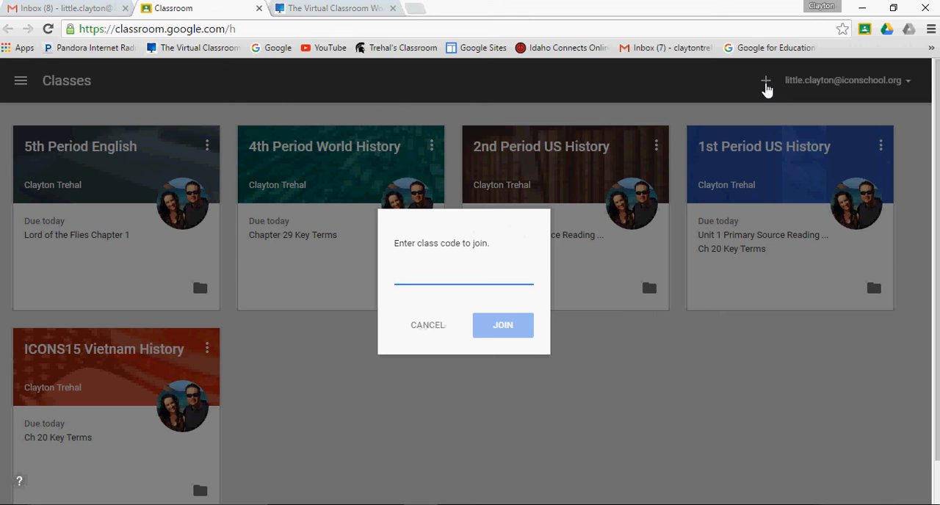
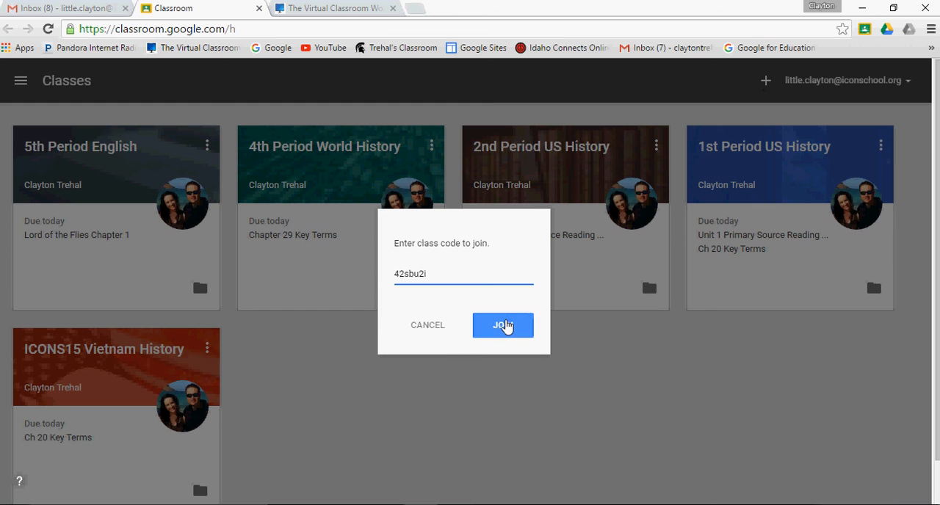
{"action": "left_click", "coordinate": [502, 326]}
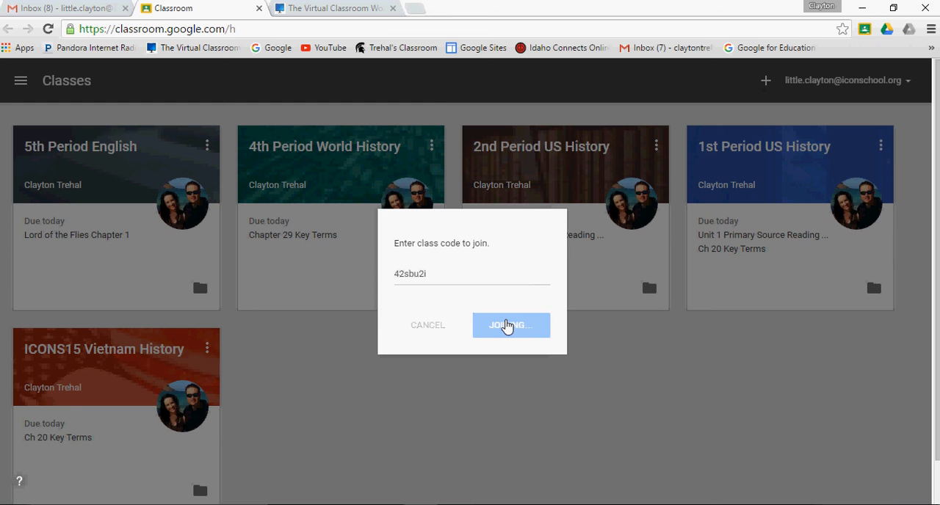
{"action": "left_click", "coordinate": [511, 326]}
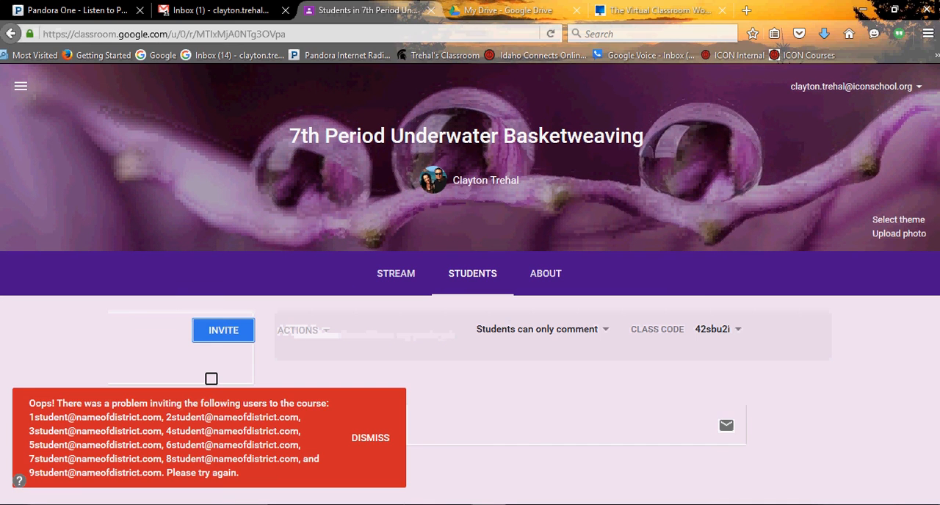
Dismiss the invitation error and start inviting students to the class
{"action": "left_click", "coordinate": [370, 437]}
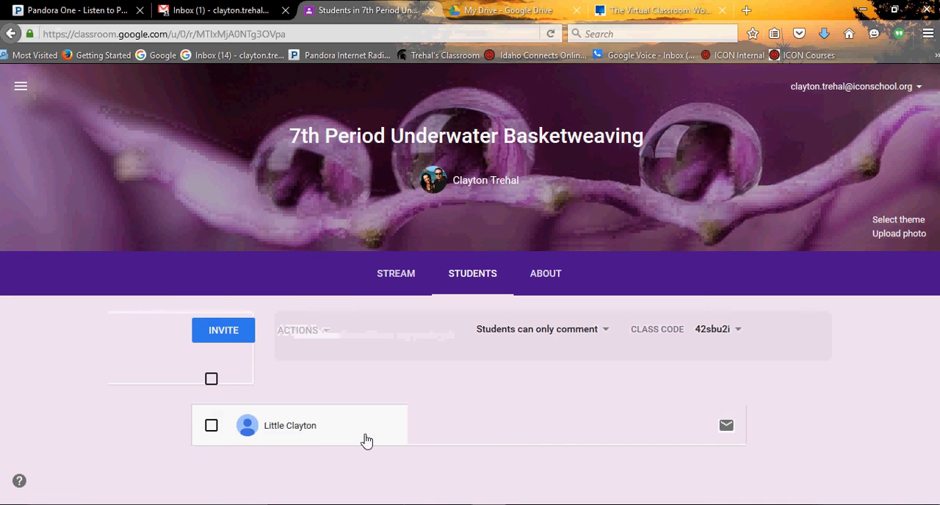
{"action": "left_click", "coordinate": [224, 330]}
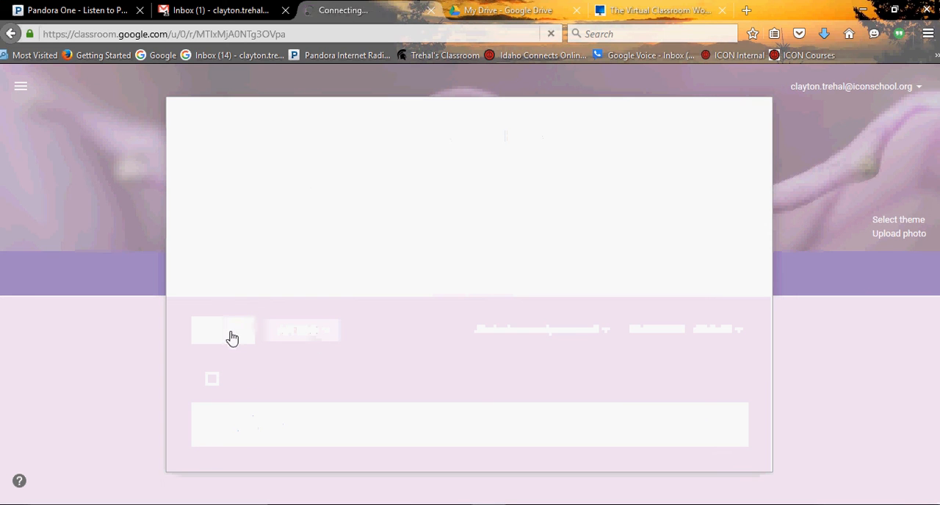
{"action": "left_click", "coordinate": [232, 338]}
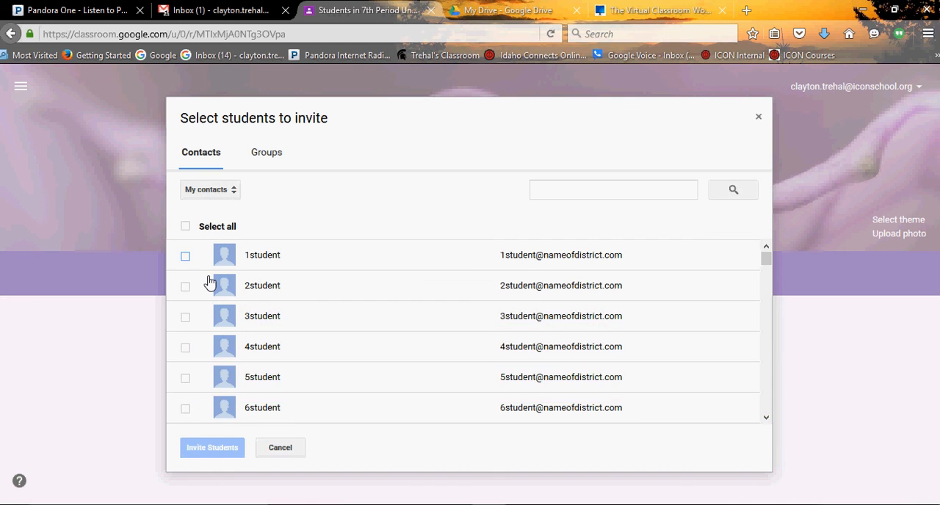
Switch the contact list to Test Student Group and select all nine students
{"action": "left_click", "coordinate": [209, 189]}
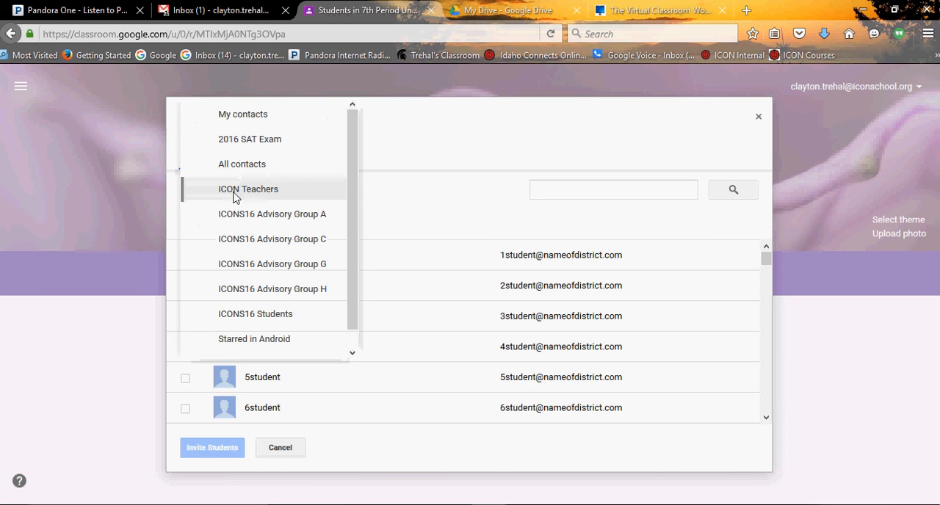
{"action": "scroll", "scroll_direction": "down", "scroll_amount": 3}
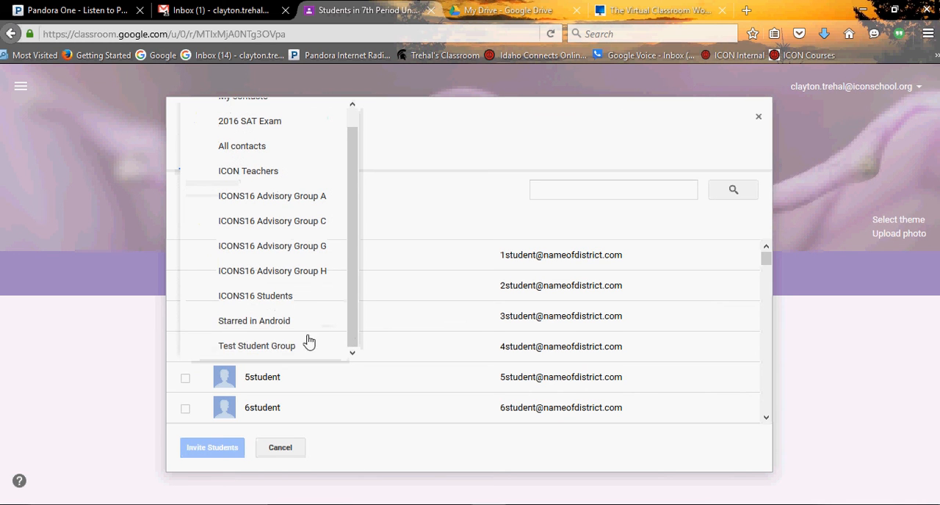
{"action": "left_click", "coordinate": [257, 345]}
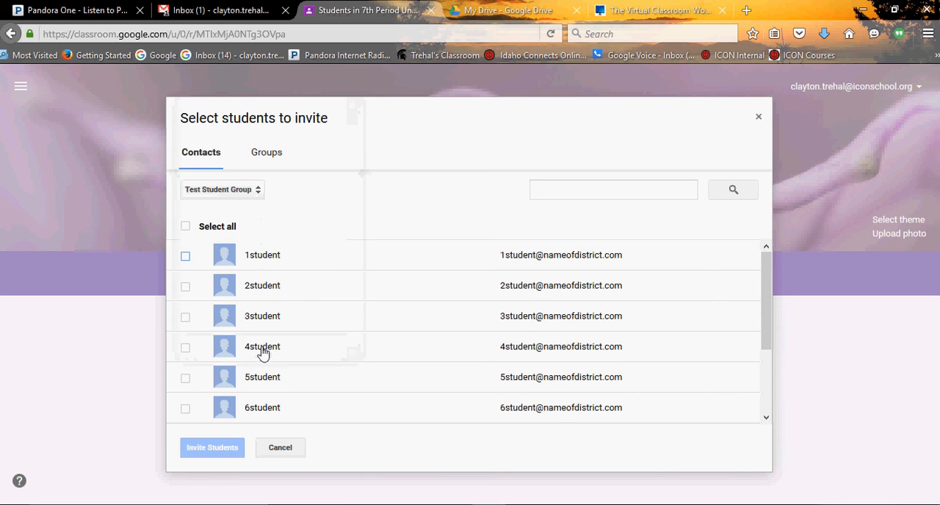
{"action": "mouse_move", "coordinate": [397, 344]}
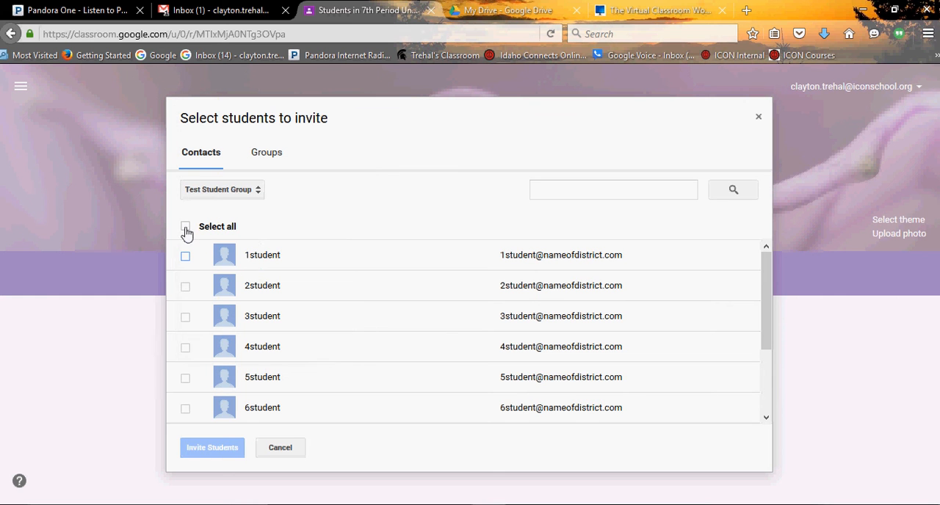
{"action": "left_click", "coordinate": [185, 226]}
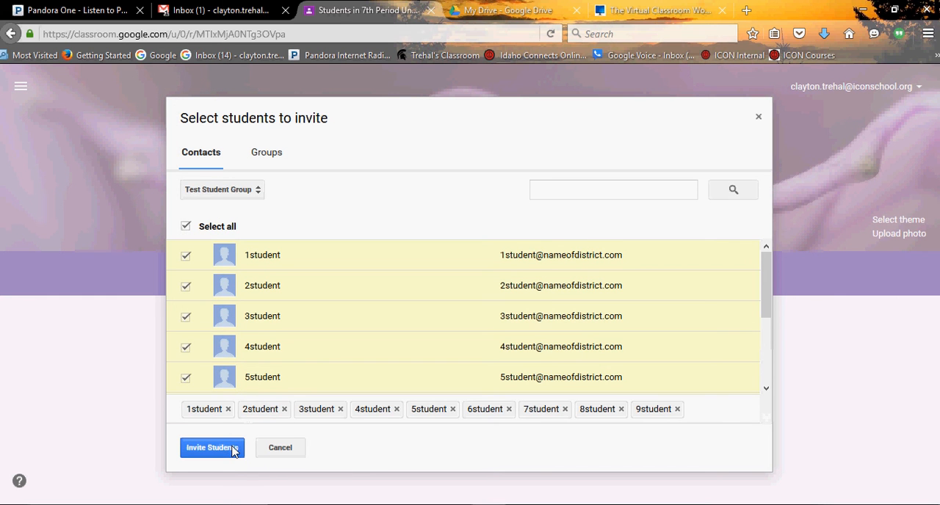